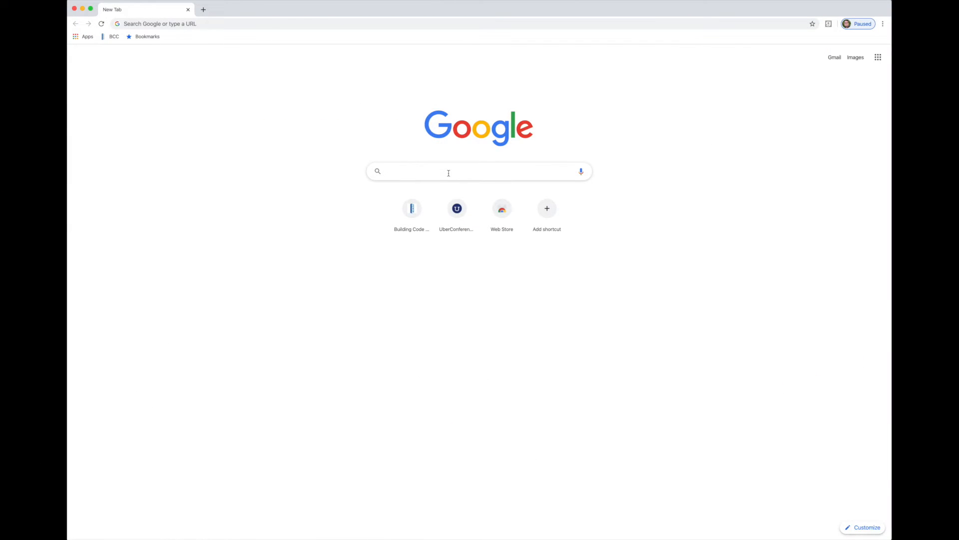
# - Search Google for 'icc' and load the iccsafe.org home page
pyautogui.click(448, 171)
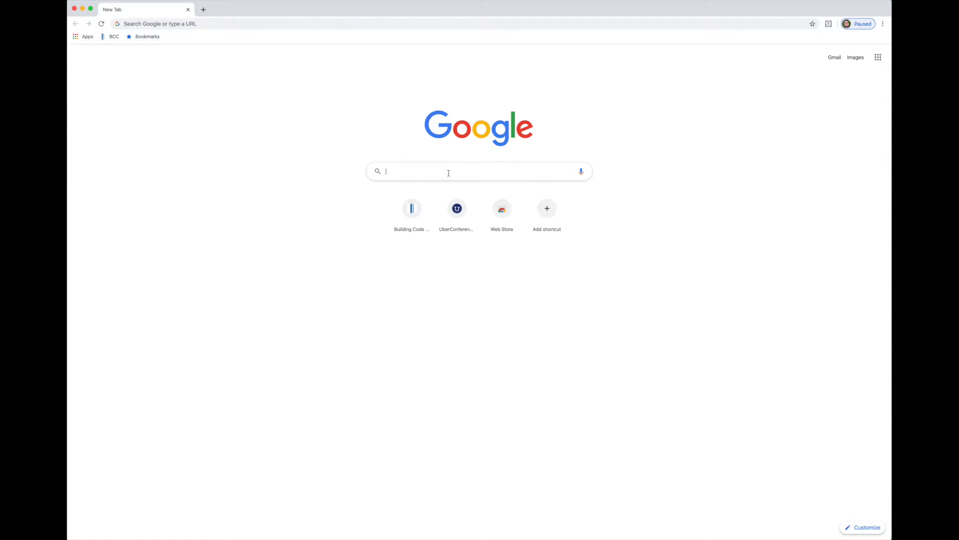
pyautogui.write('iccsafe.org')
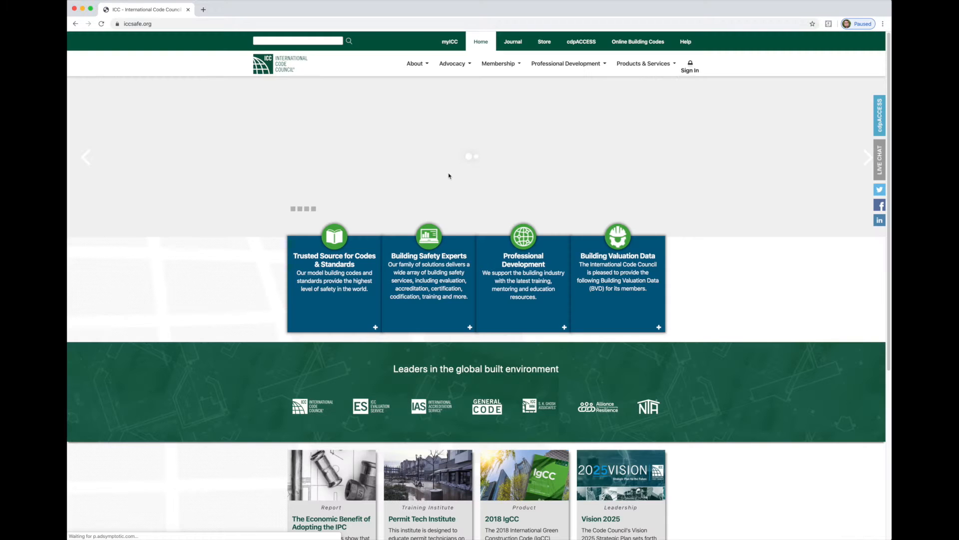
# - Navigate via Products & Services > Code Development to the Code Development Archives page
pyautogui.click(645, 63)
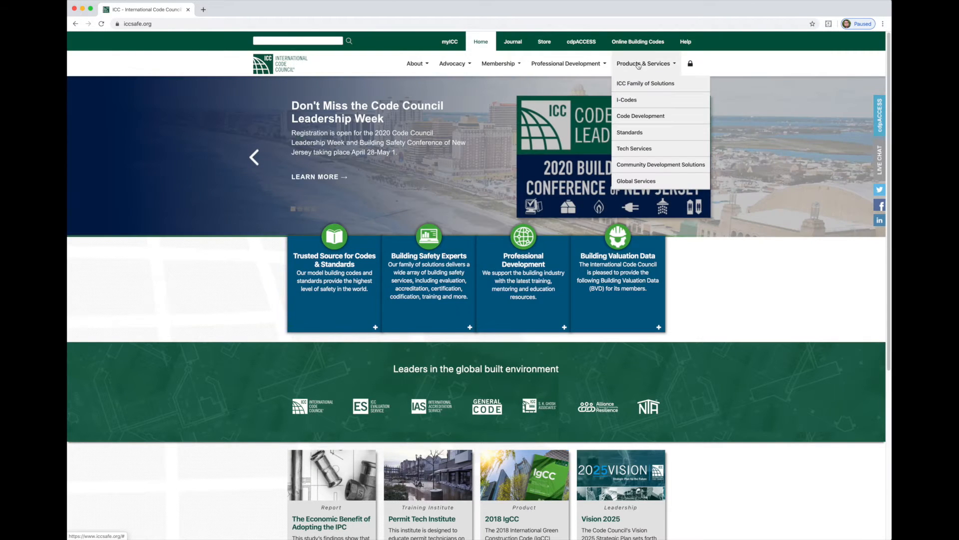
pyautogui.click(640, 116)
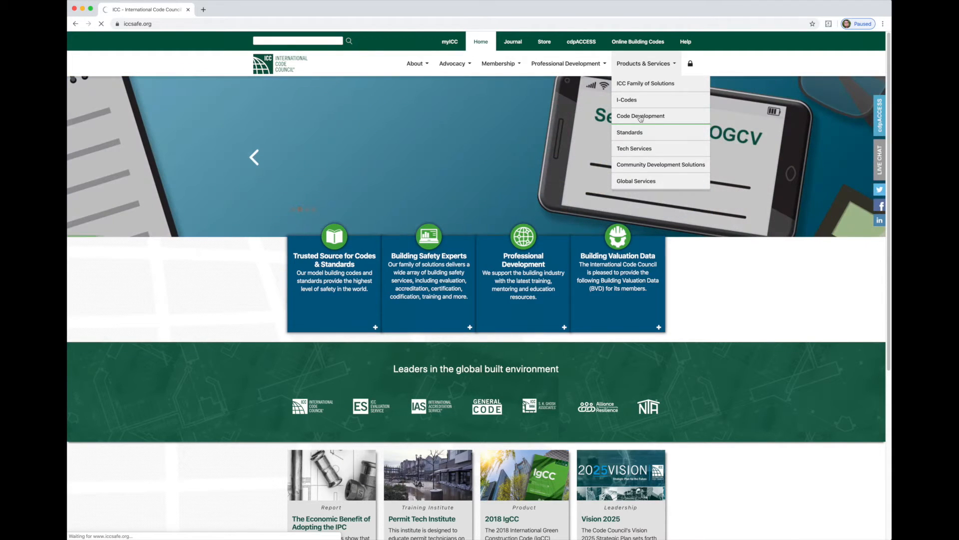
pyautogui.click(640, 116)
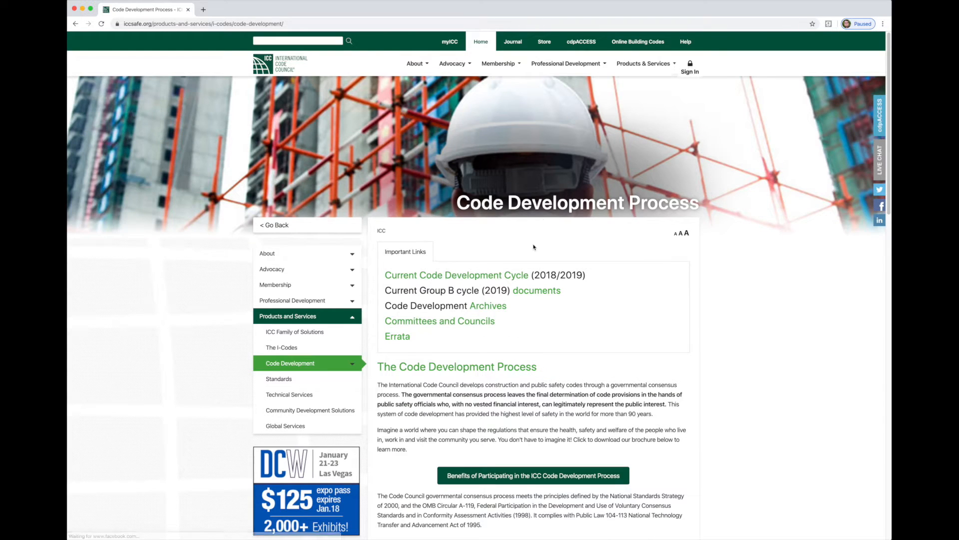
pyautogui.moveTo(626, 216)
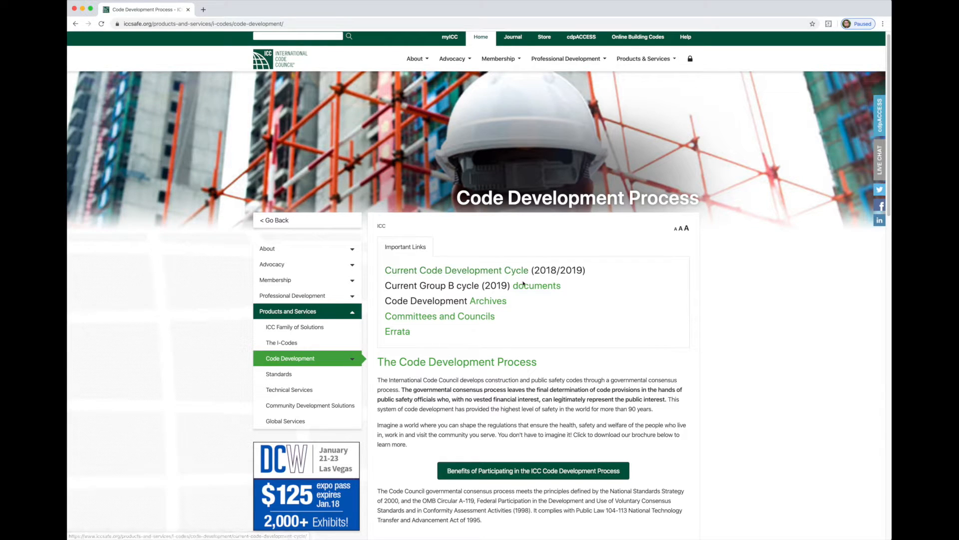
pyautogui.moveTo(489, 301)
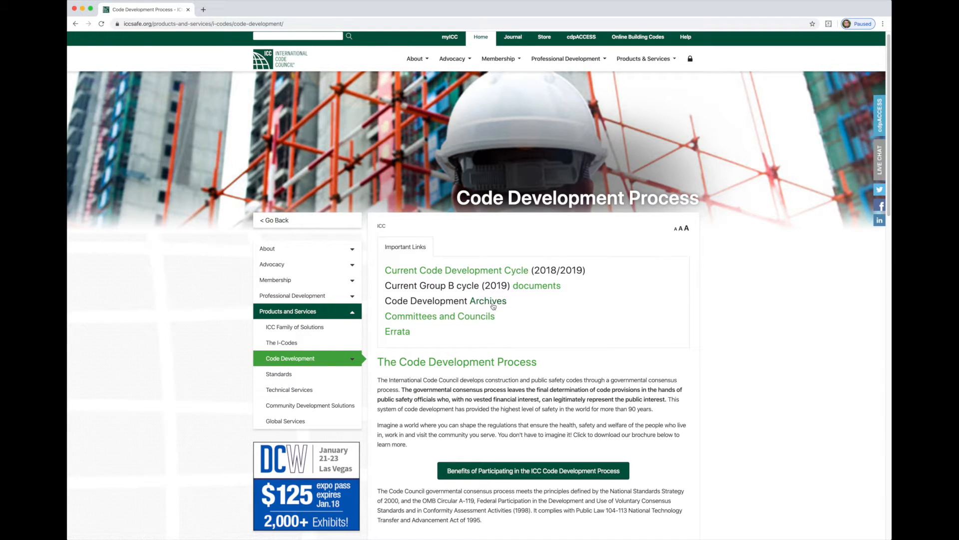
pyautogui.click(489, 300)
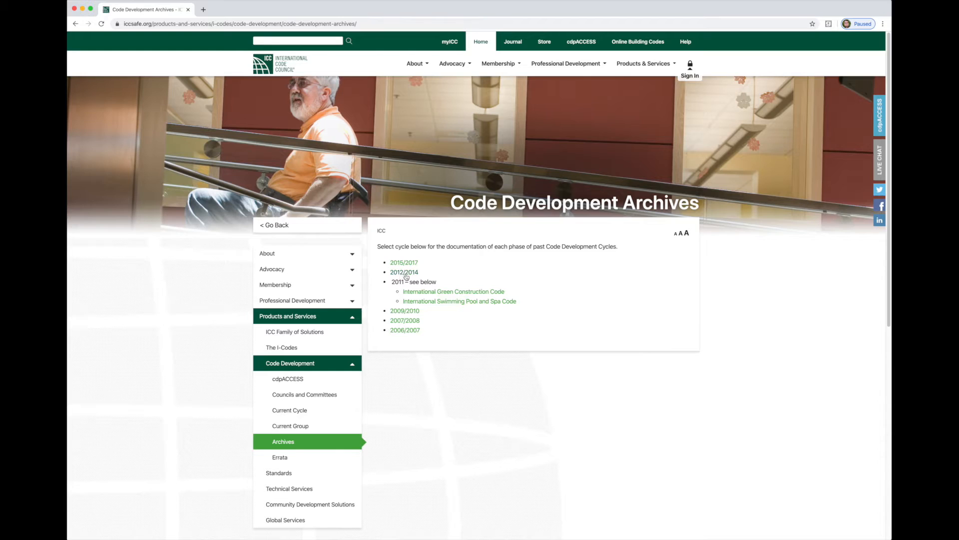
pyautogui.moveTo(409, 278)
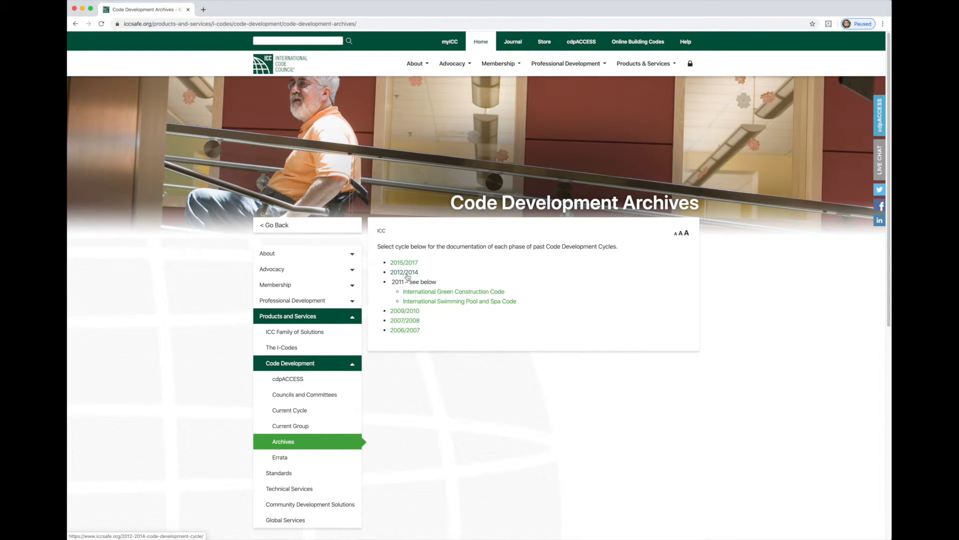
pyautogui.moveTo(403, 263)
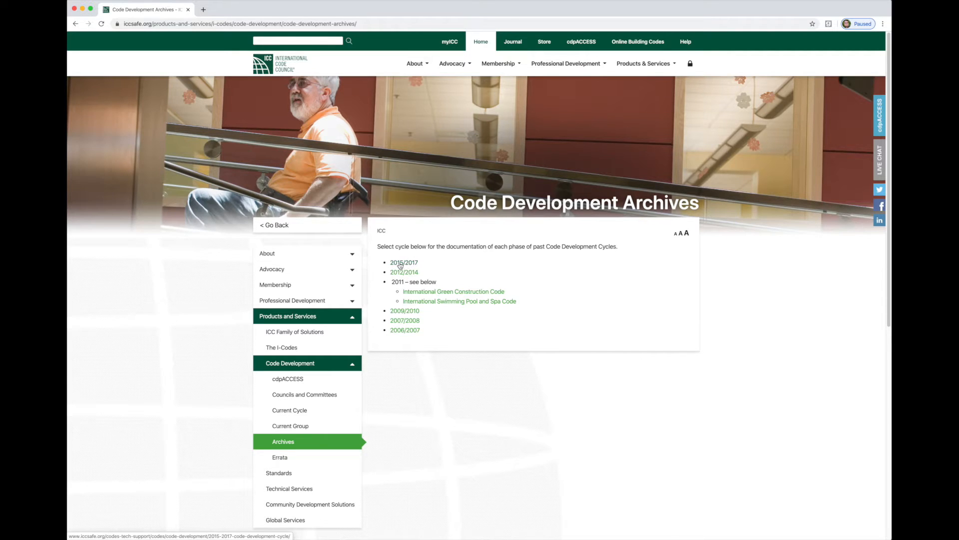
# - Enter the 2012/2014 cycle page and reach the 2013 Group B Proposed Changes section
pyautogui.click(403, 272)
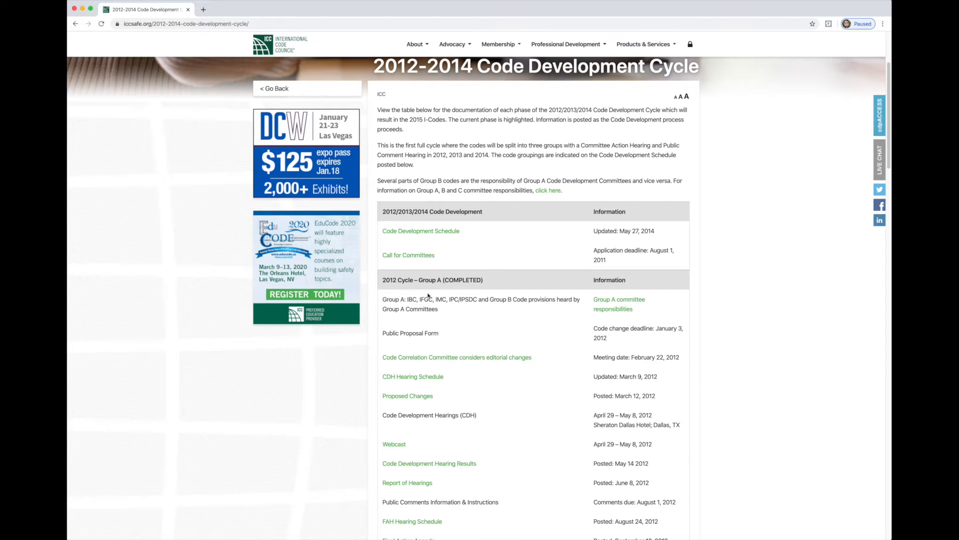
pyautogui.moveTo(450, 301)
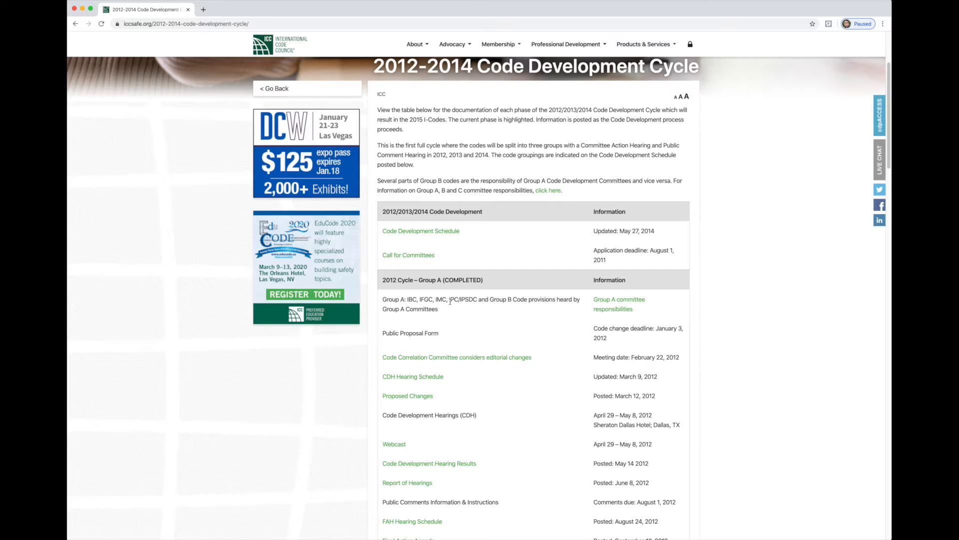
pyautogui.moveTo(573, 306)
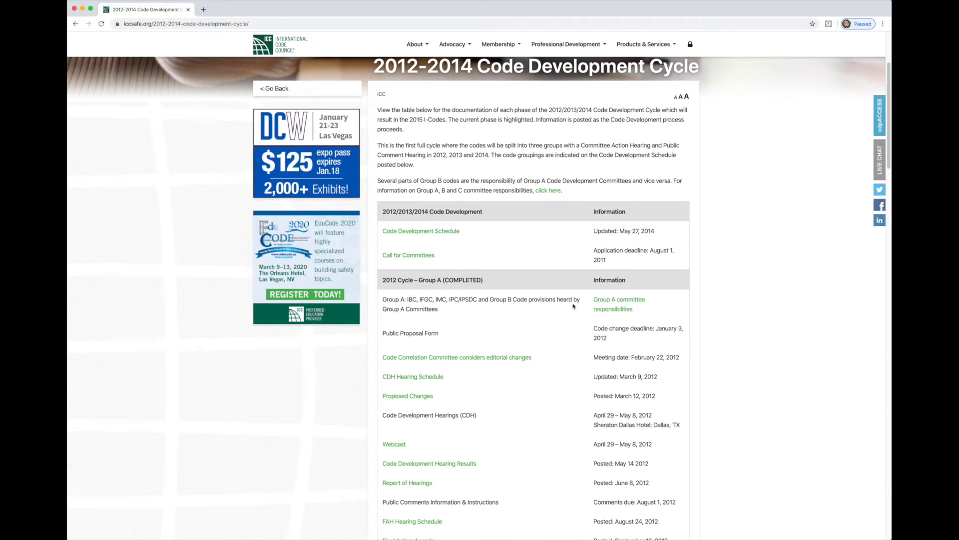
pyautogui.moveTo(469, 301)
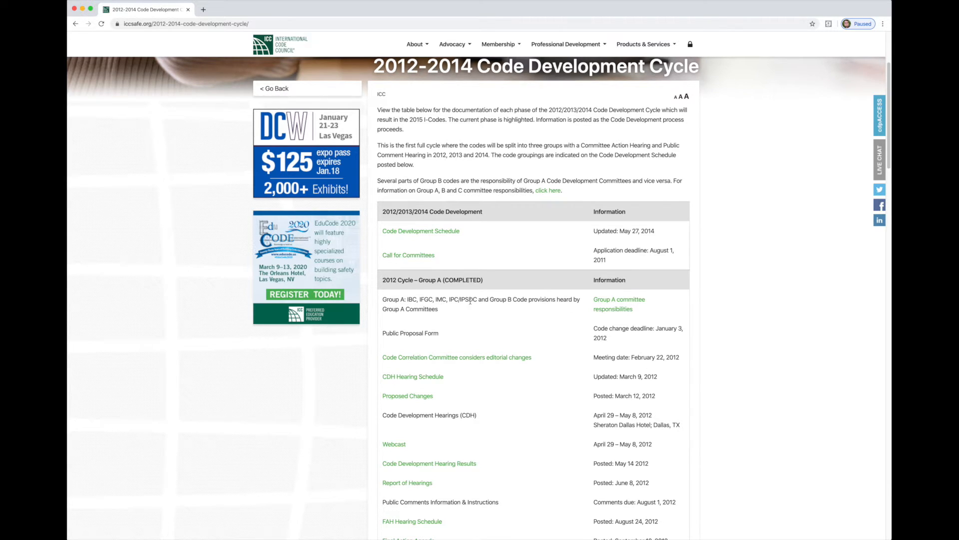
pyautogui.scroll(-3)
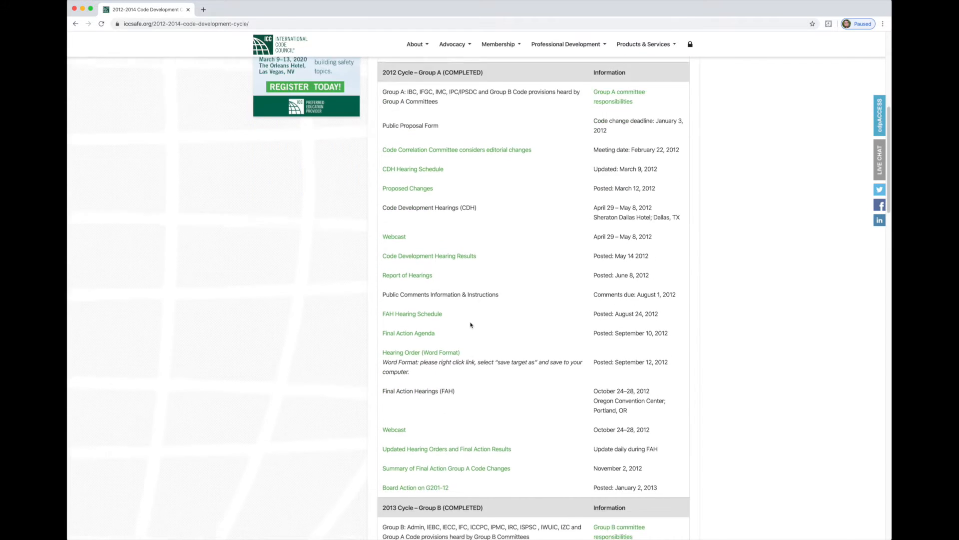
pyautogui.scroll(-3)
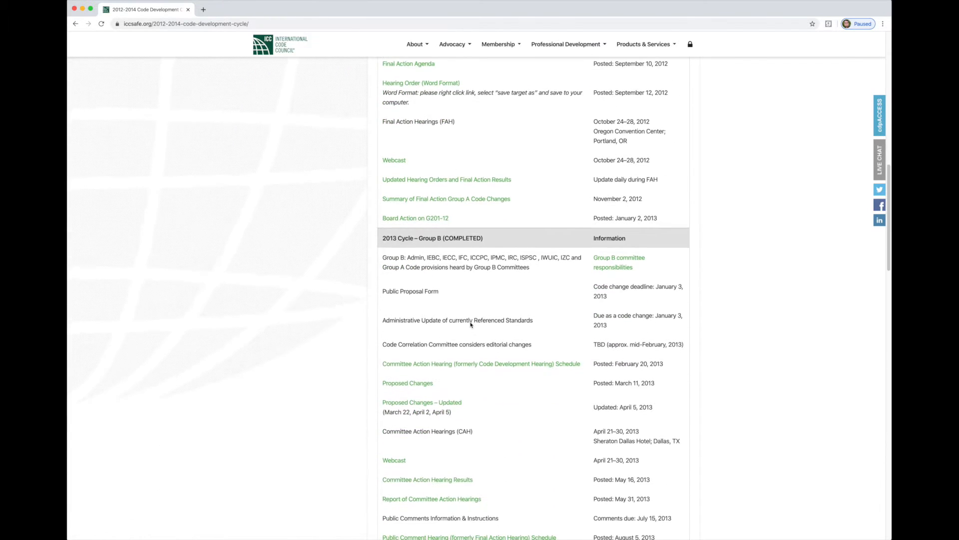
pyautogui.scroll(-3)
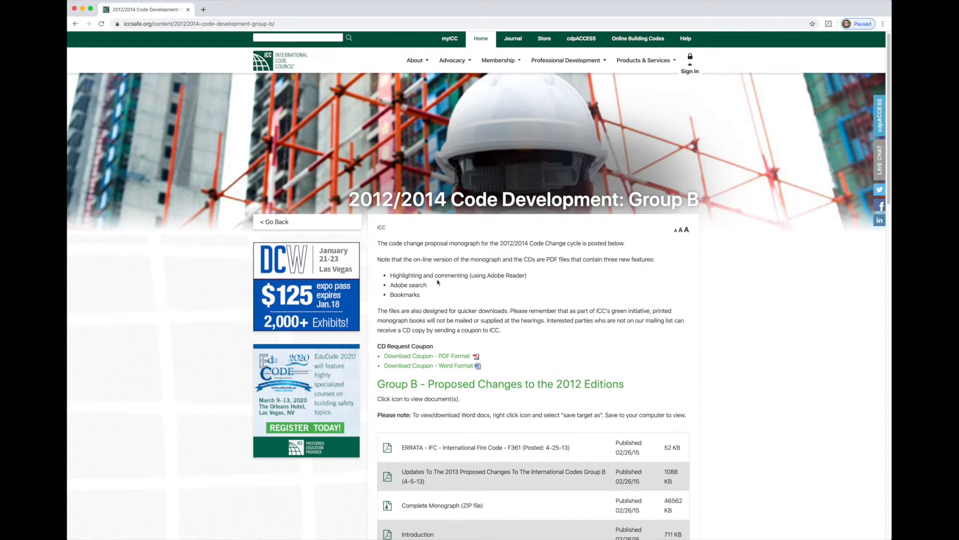
# - Locate and open the 'IRC - International Residential Code - Plumbing' PDF in the Group B list
pyautogui.scroll(-3)
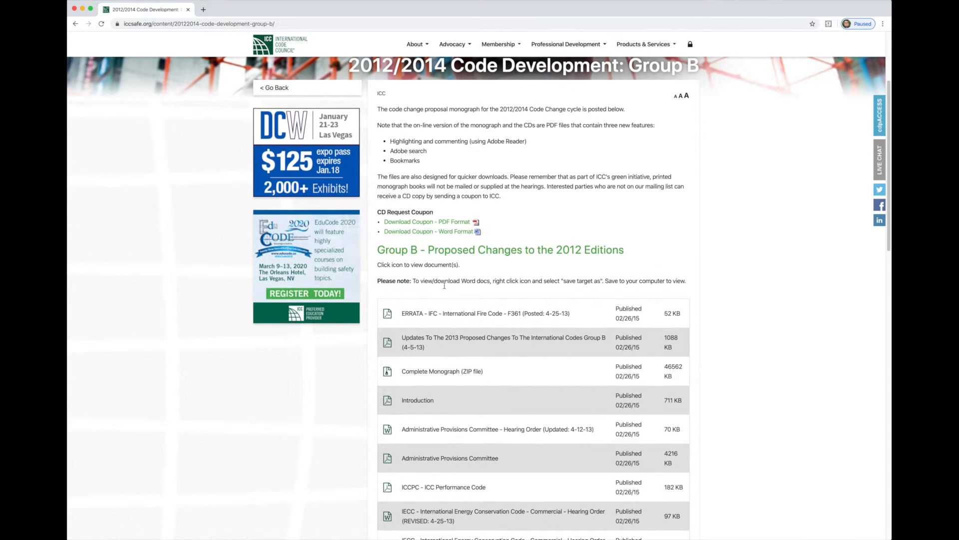
pyautogui.scroll(-3)
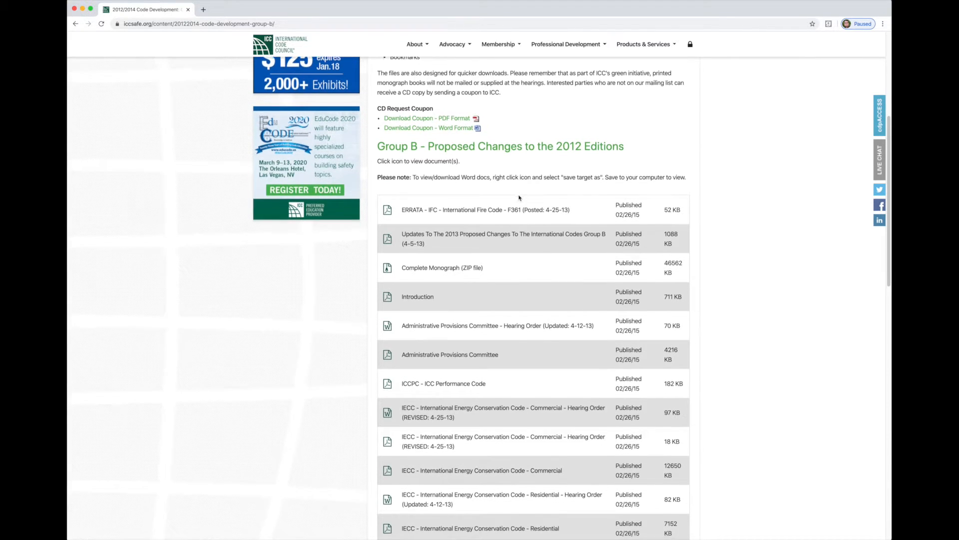
pyautogui.scroll(-3)
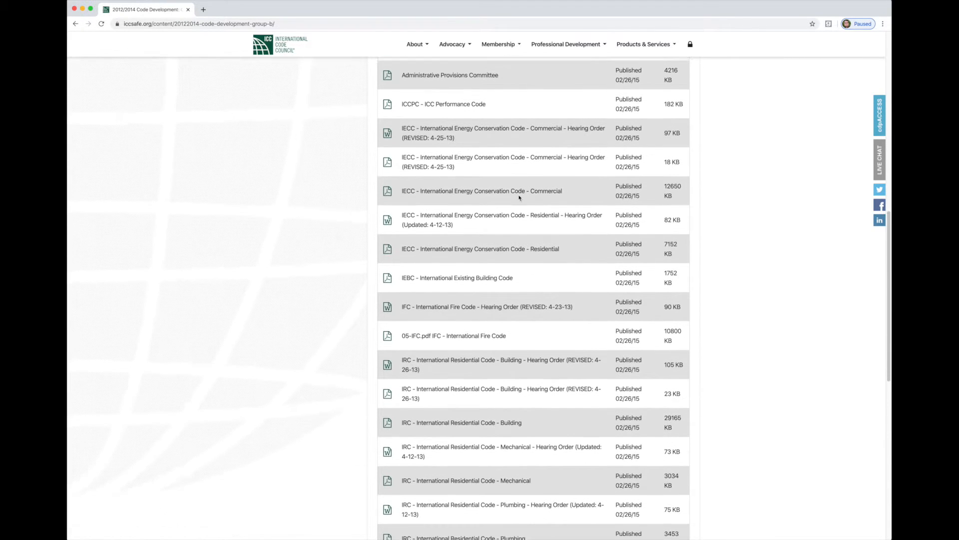
pyautogui.scroll(-3)
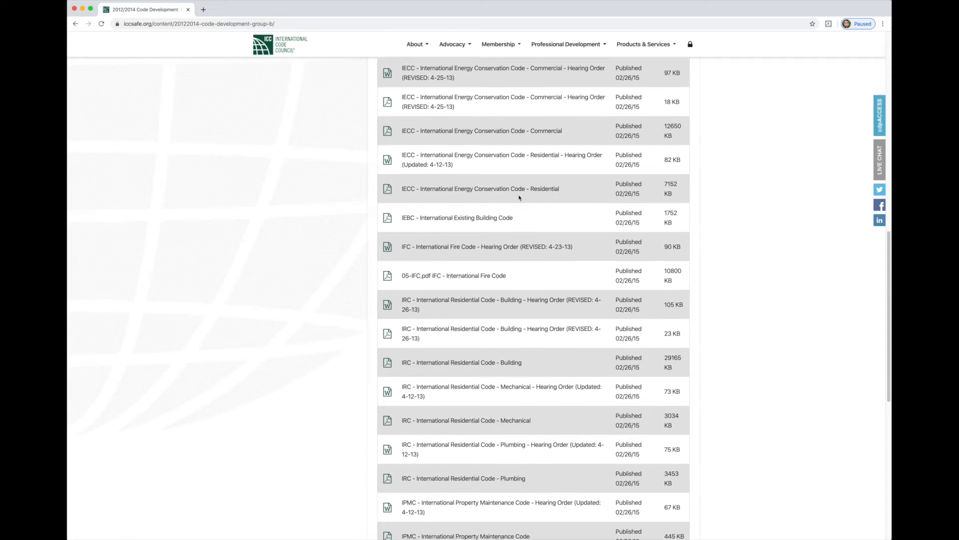
pyautogui.scroll(-3)
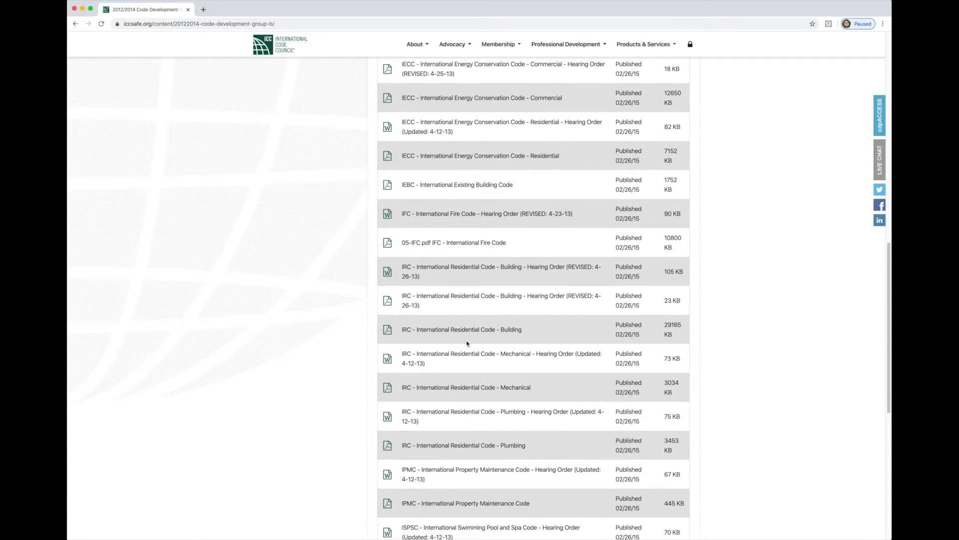
pyautogui.scroll(-3)
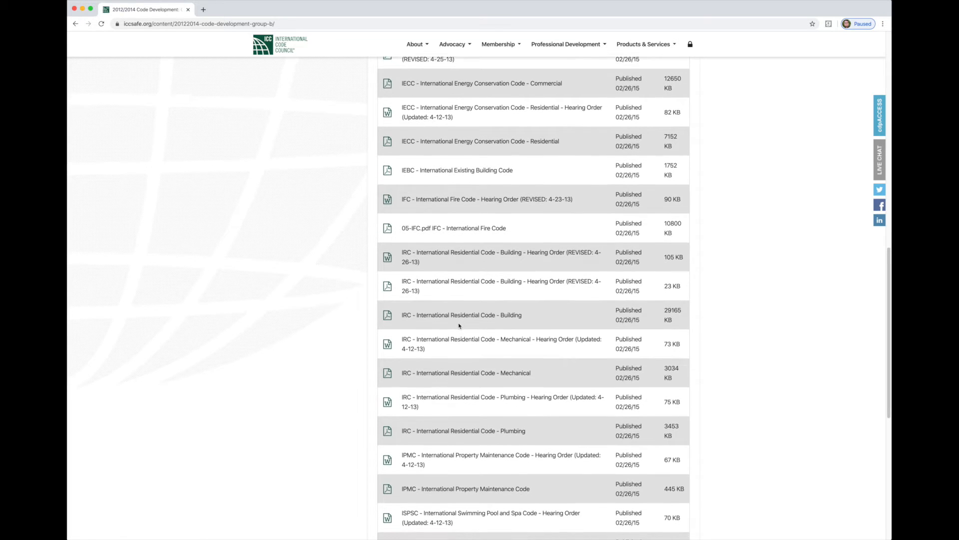
pyautogui.scroll(-3)
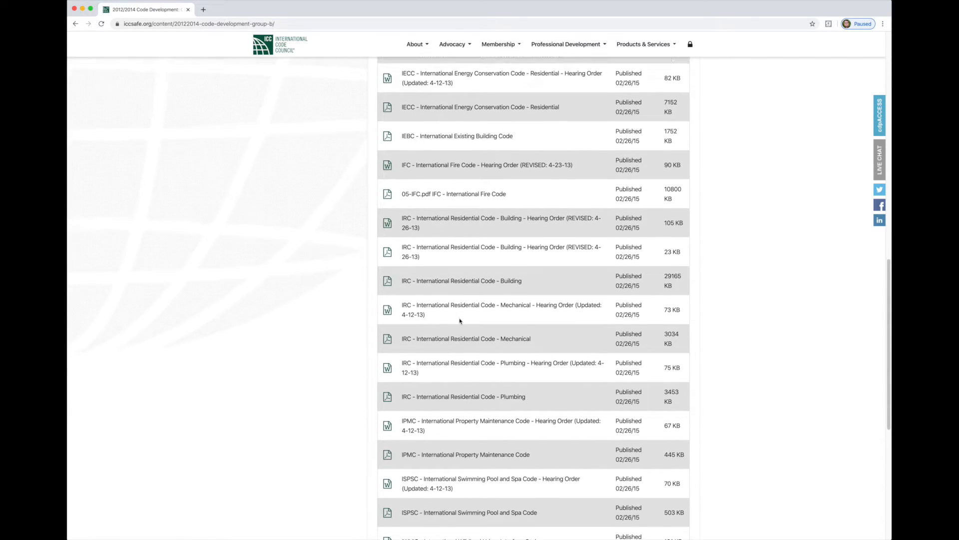
pyautogui.scroll(-3)
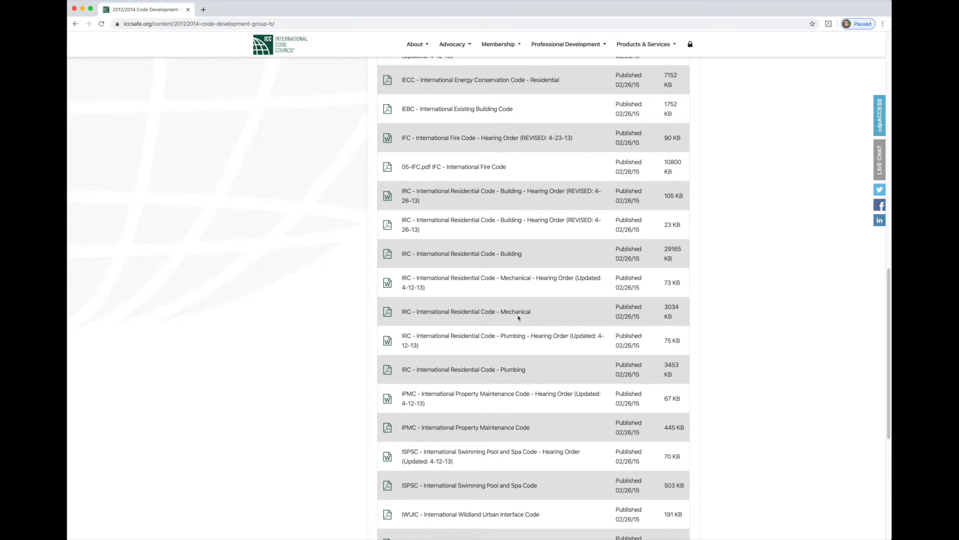
pyautogui.scroll(-3)
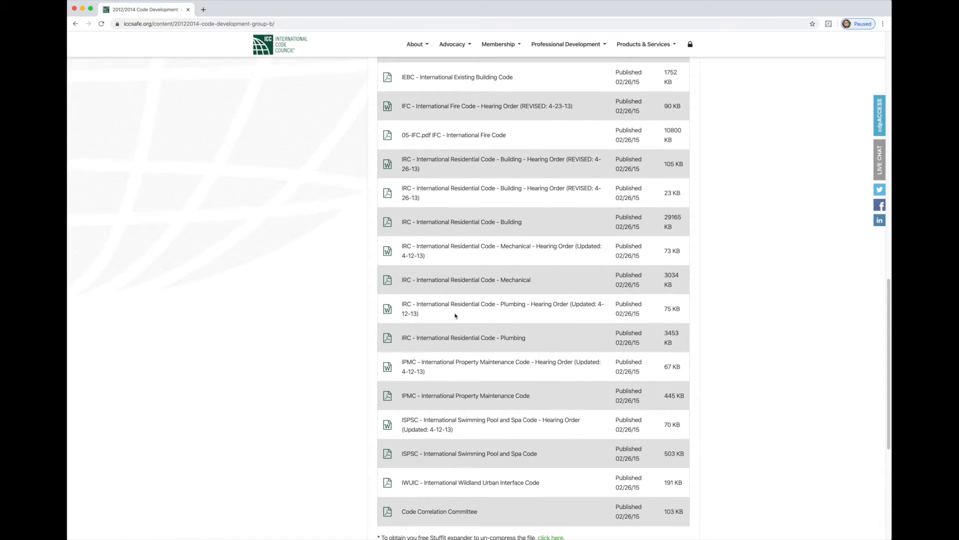
pyautogui.click(463, 336)
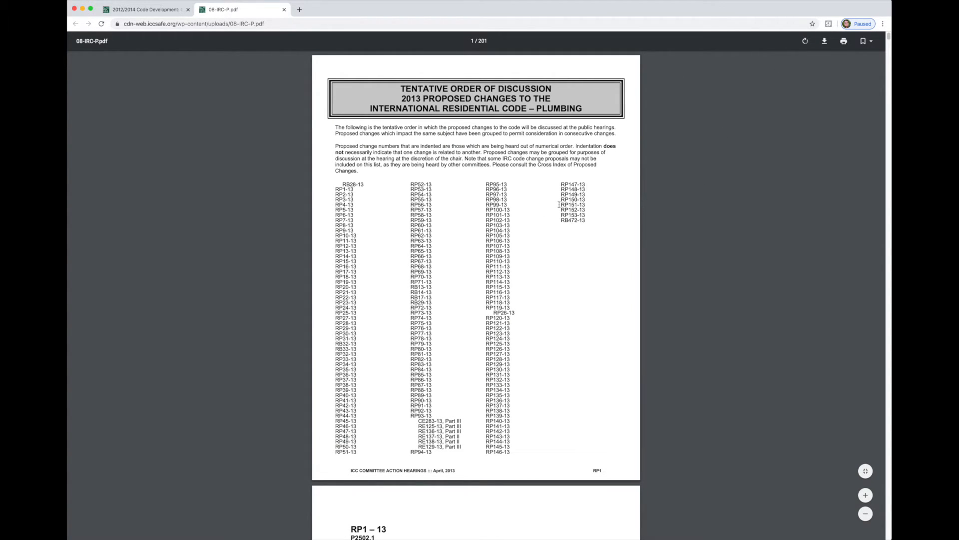
pyautogui.moveTo(778, 57)
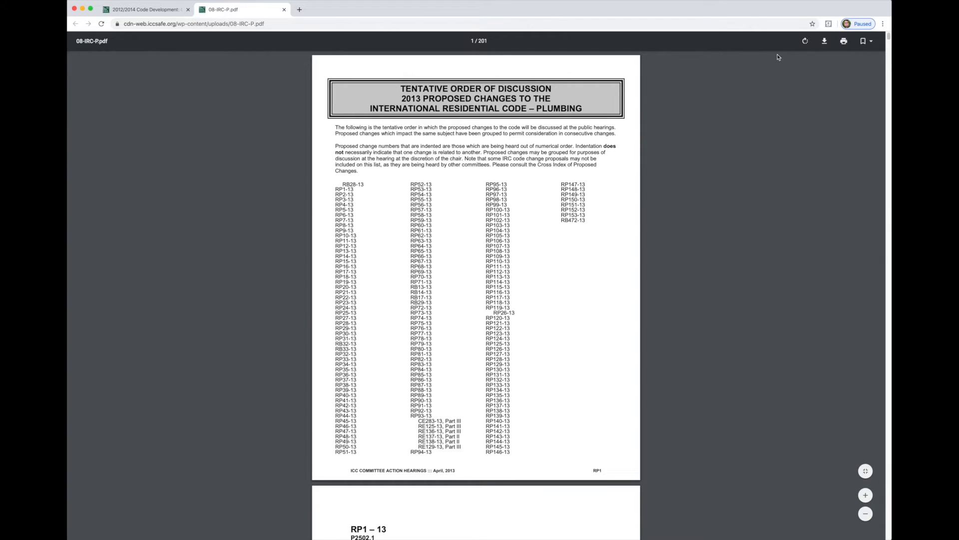
# - Download the IRC plumbing PDF to Downloads as 08-IRC-P (1).pdf
pyautogui.click(825, 41)
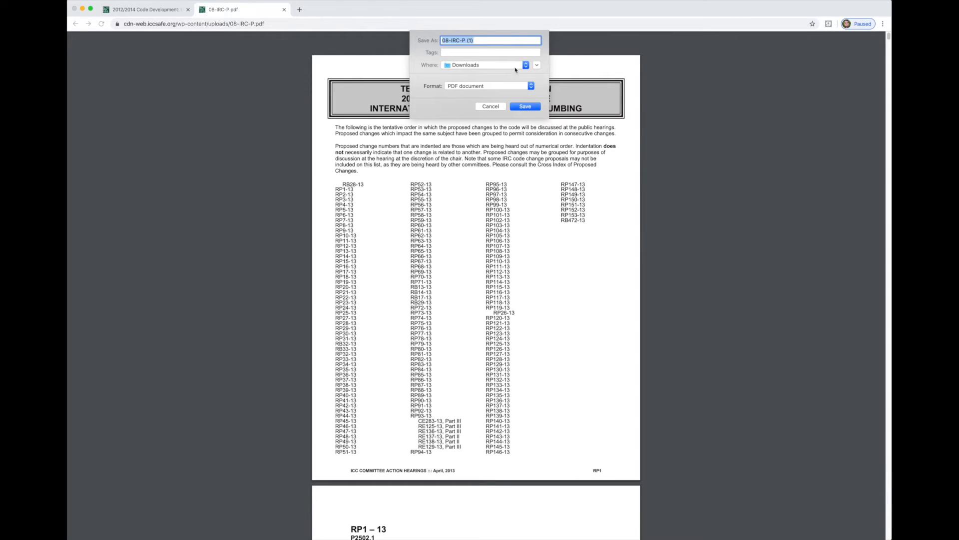
pyautogui.moveTo(516, 116)
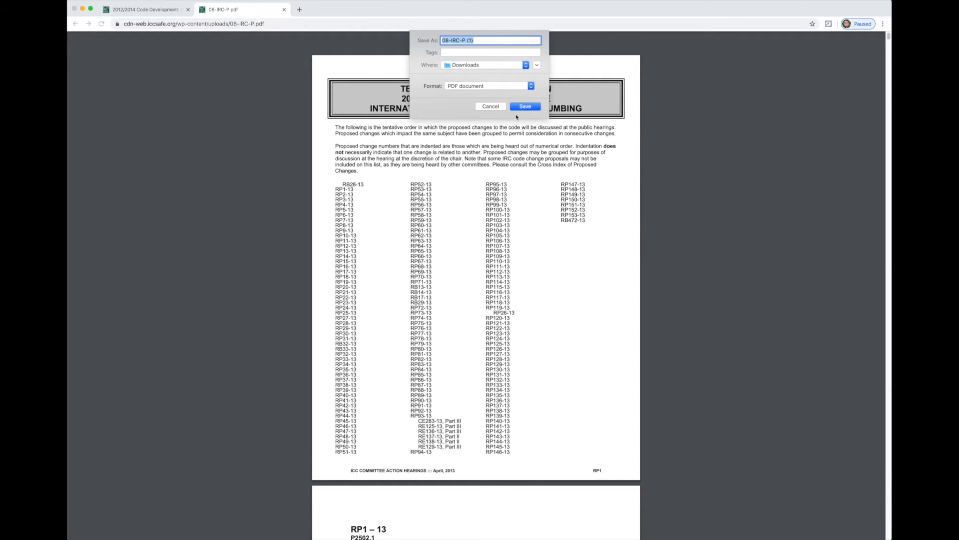
pyautogui.click(525, 106)
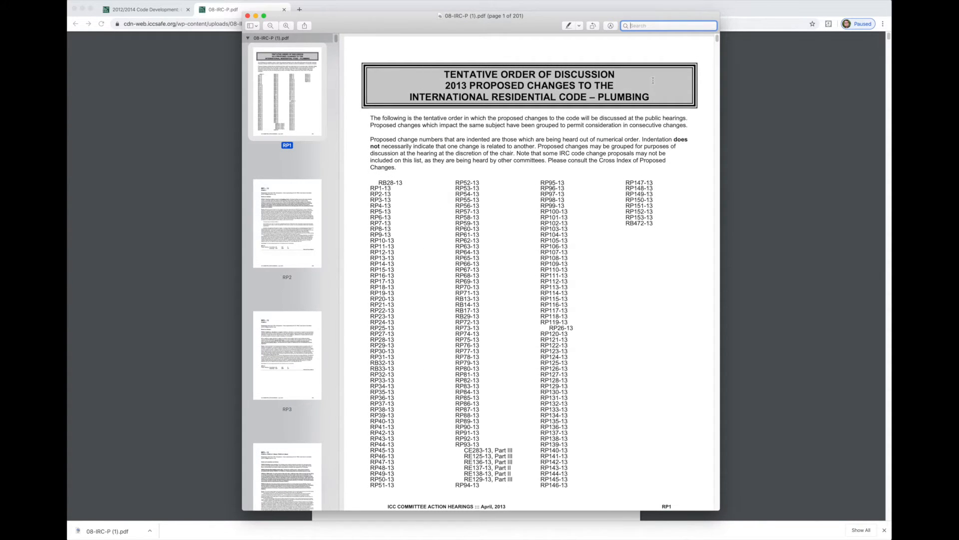
# - Search the PDF for 2503 and show the page RP4 match with proposal RP3-13 on P2503.4
pyautogui.write('2503')
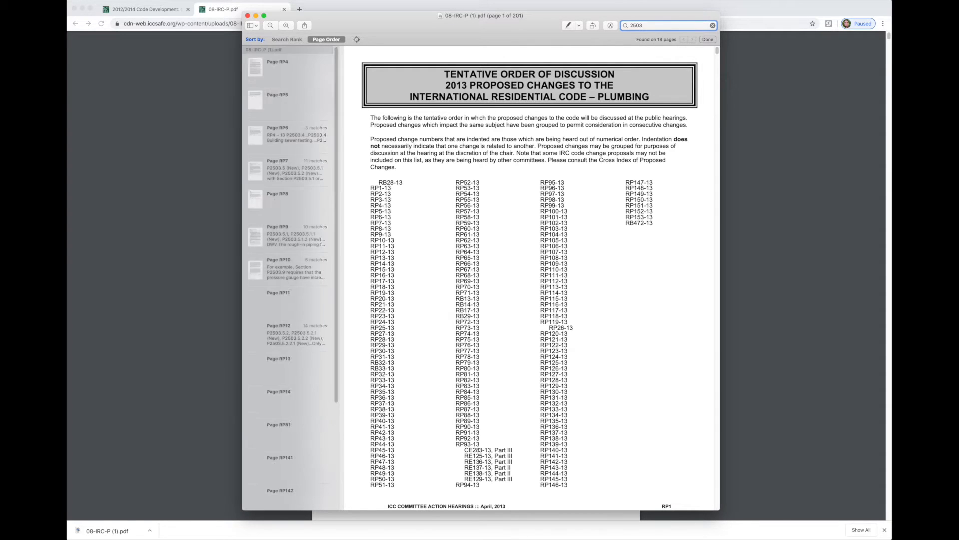
pyautogui.click(691, 39)
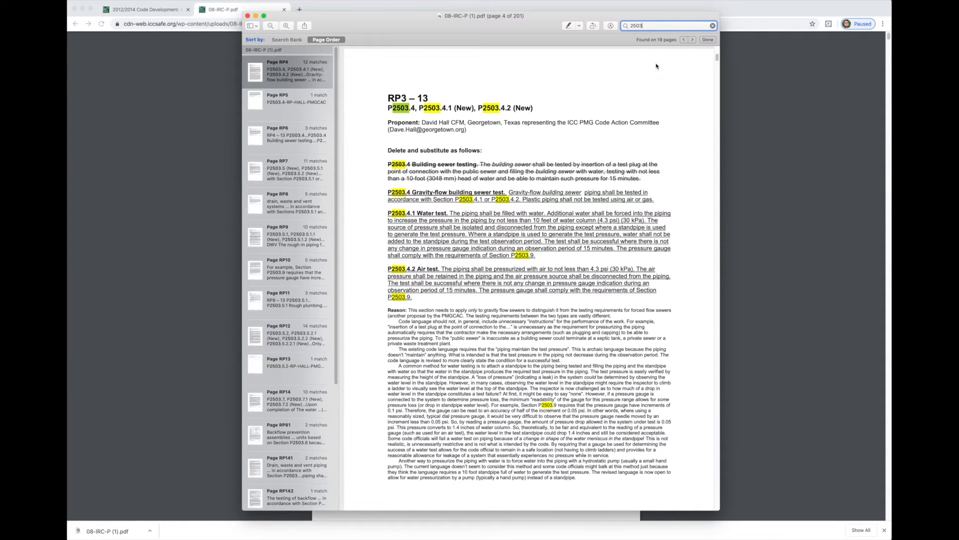
pyautogui.moveTo(369, 201)
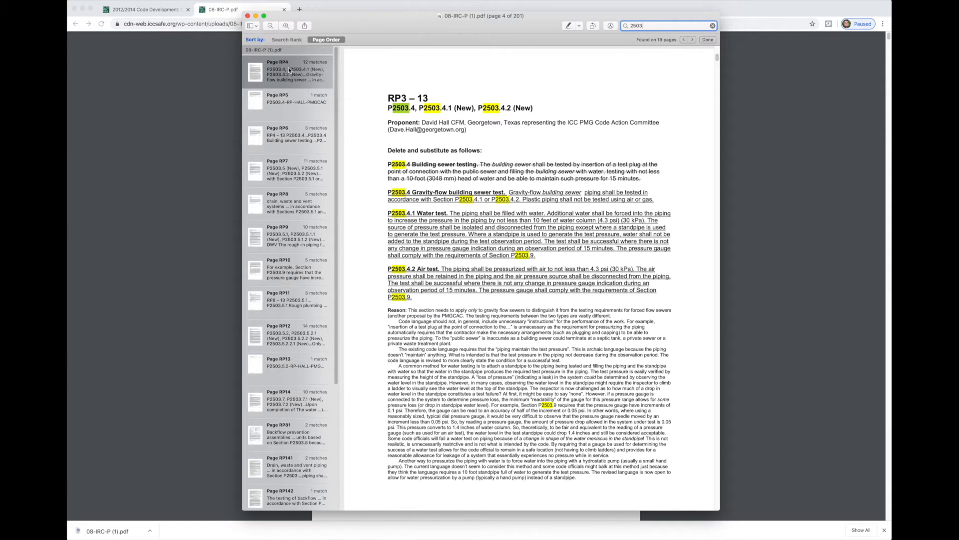
pyautogui.click(288, 70)
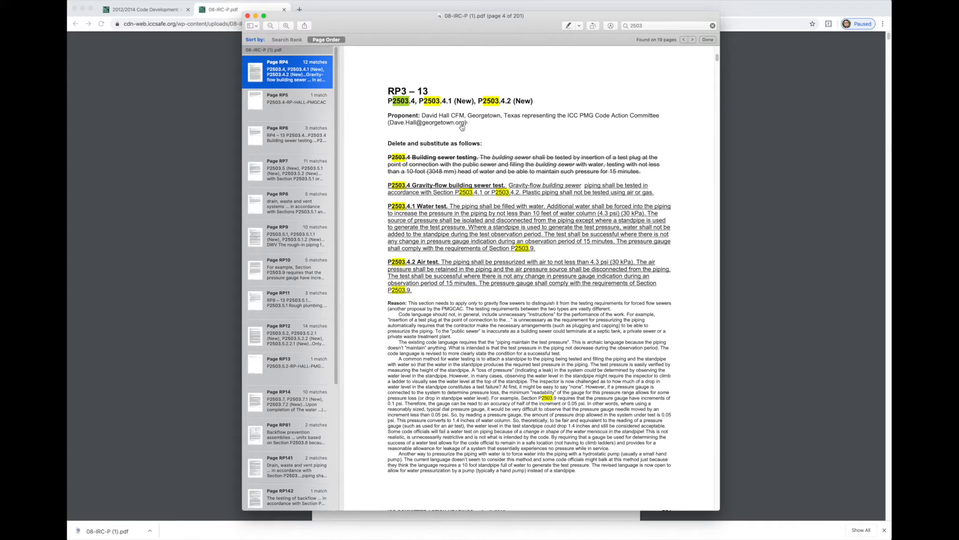
pyautogui.moveTo(580, 168)
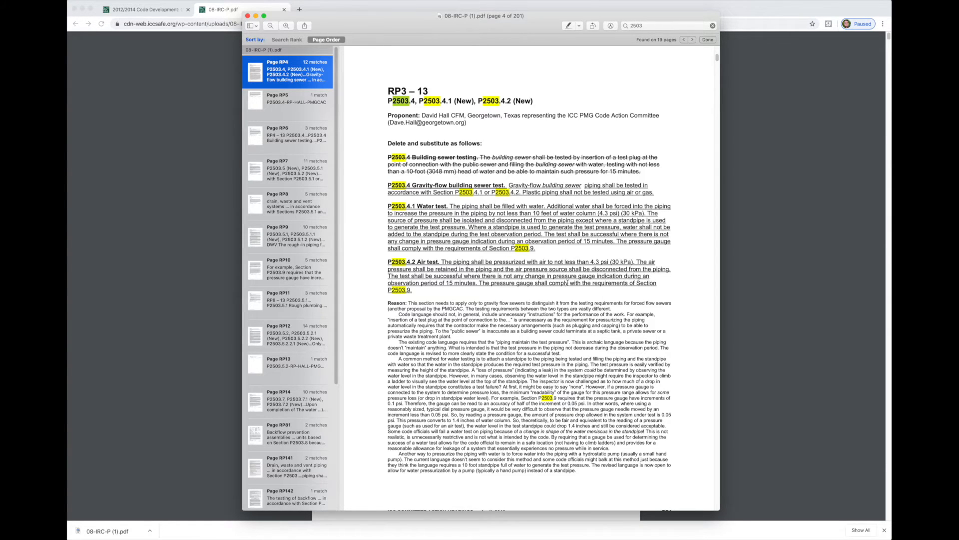
pyautogui.scroll(3)
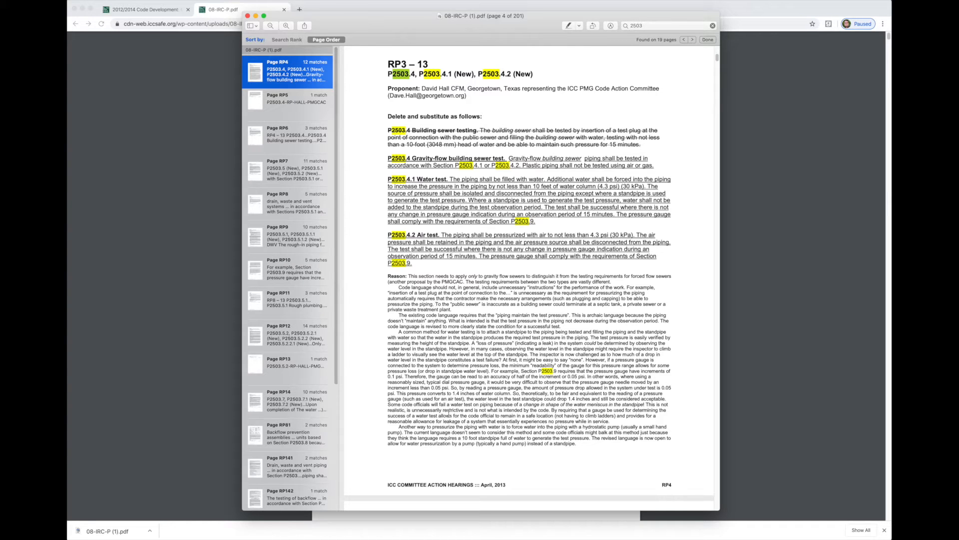
pyautogui.moveTo(379, 273)
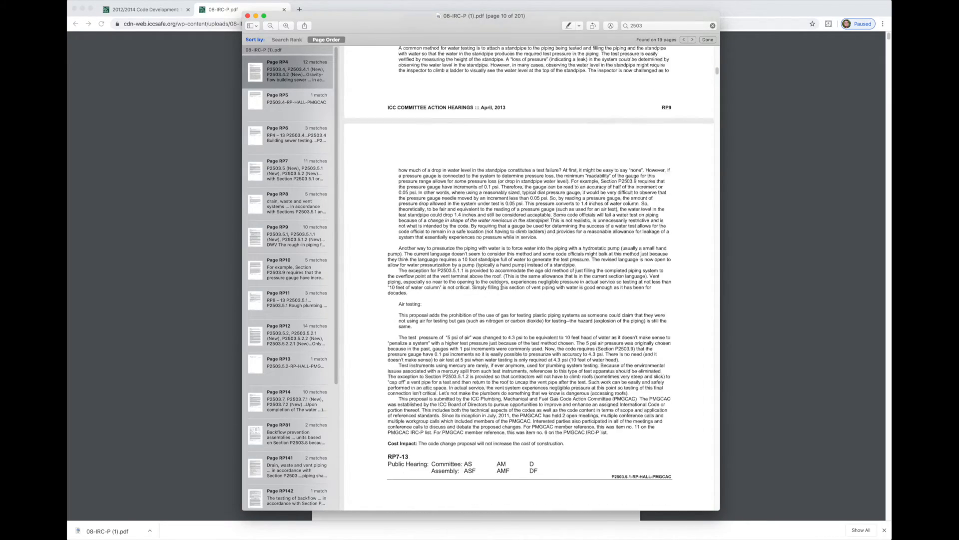
# - Advance to page RP10 showing proposal RP8-13 on P2503.5.1 rough plumbing testing
pyautogui.scroll(-3)
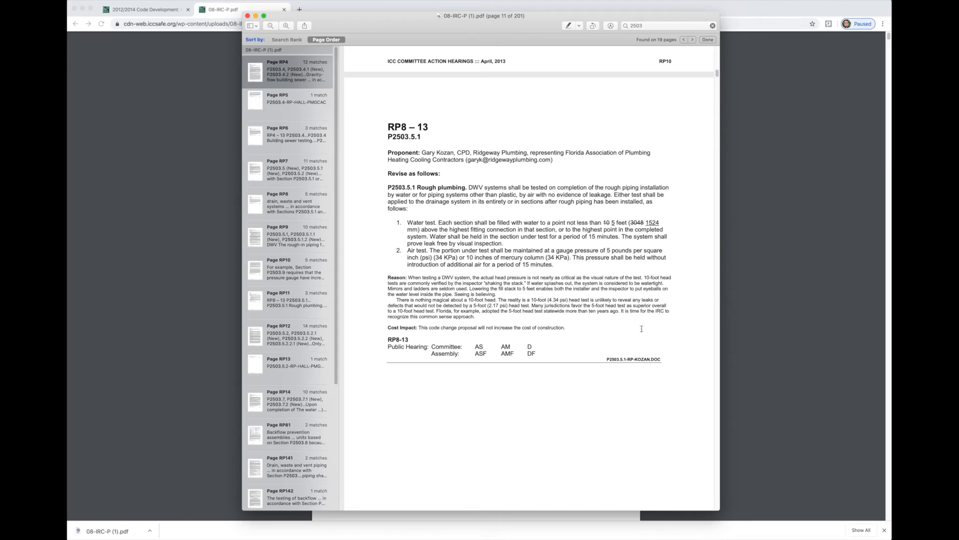
pyautogui.moveTo(501, 419)
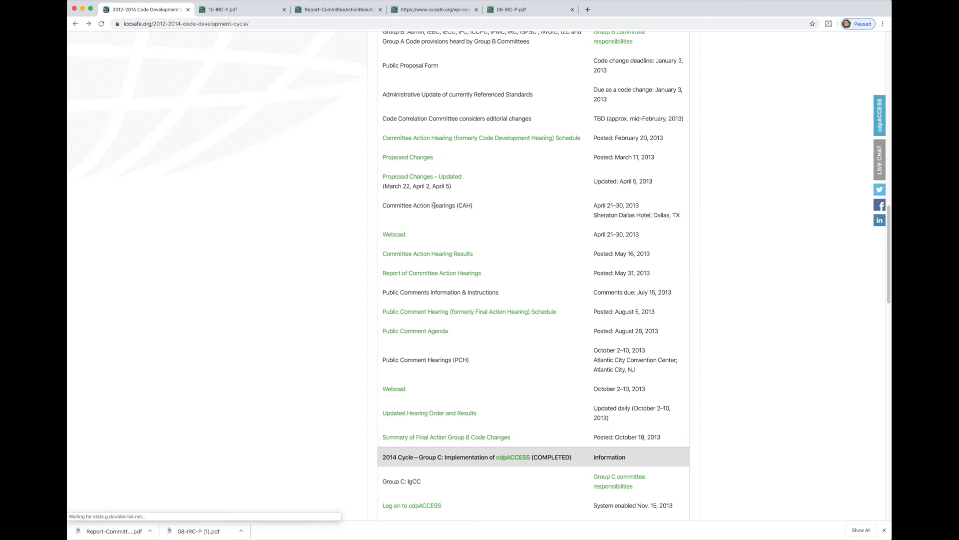
pyautogui.scroll(3)
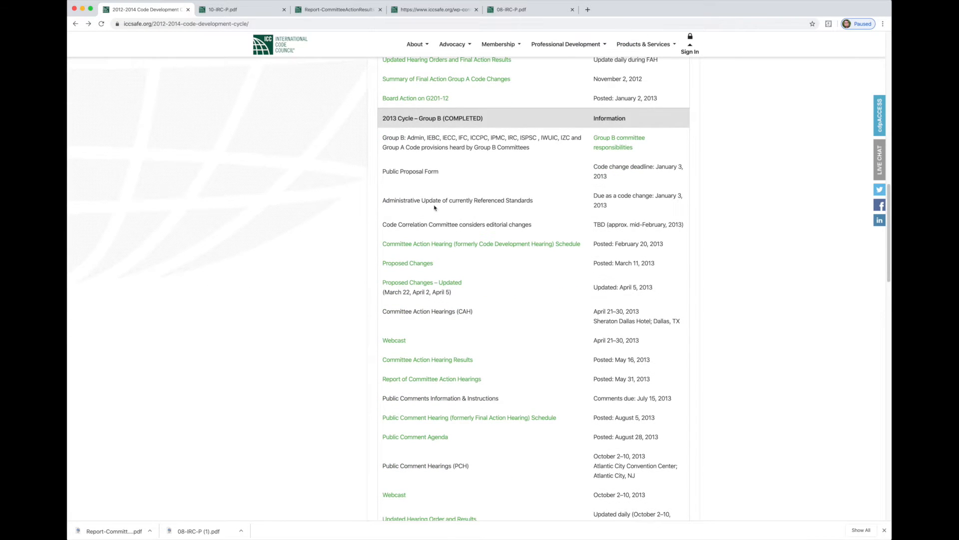
pyautogui.scroll(-3)
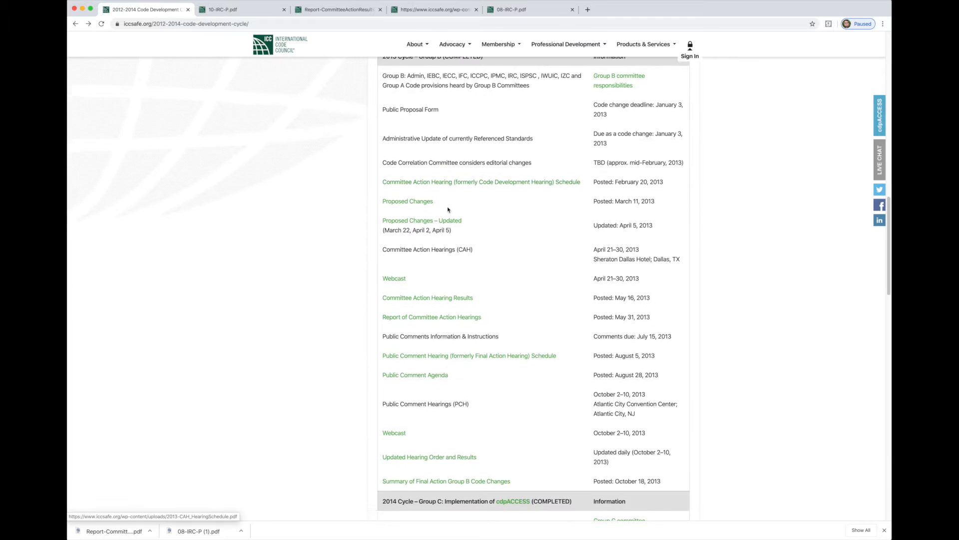
pyautogui.scroll(-3)
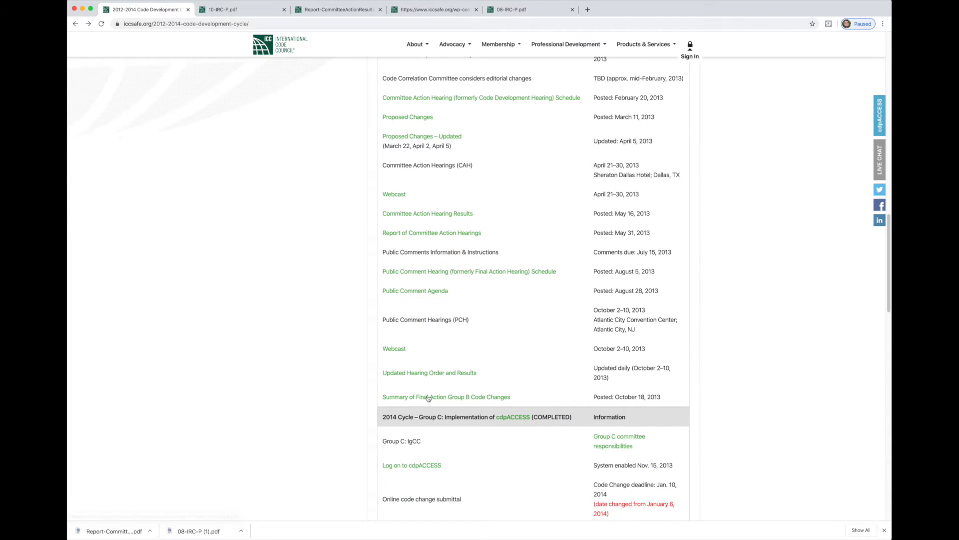
pyautogui.moveTo(428, 397)
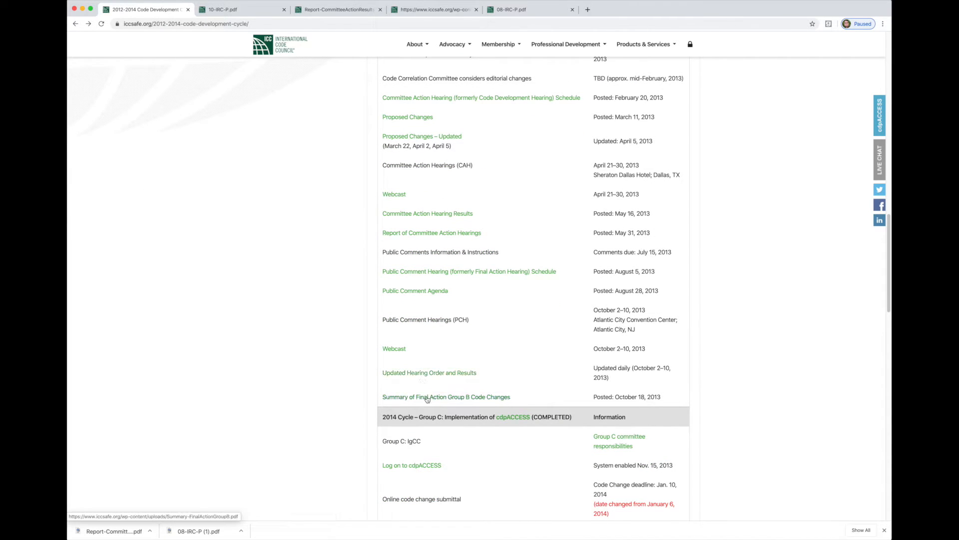
pyautogui.click(446, 397)
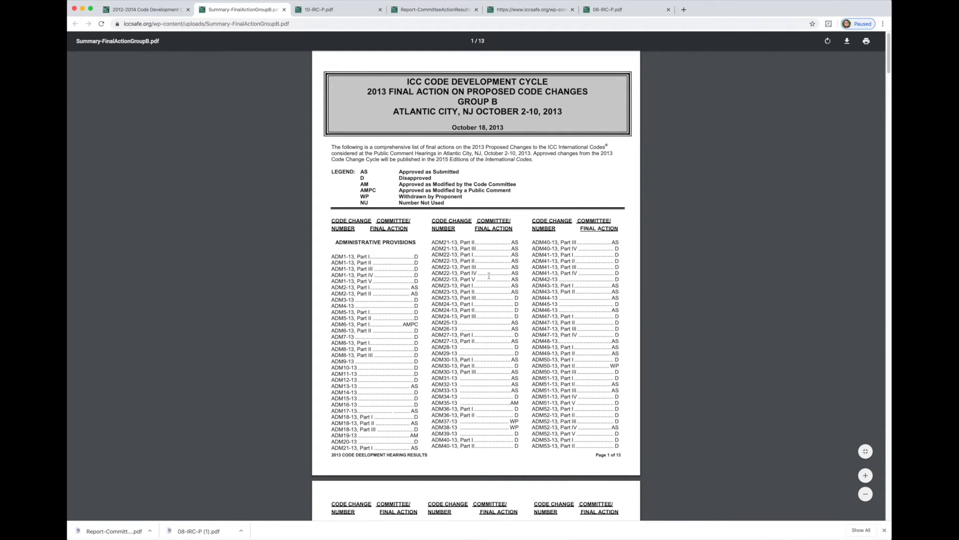
# - Scroll the Group B final action summary down to the IRC Plumbing results
pyautogui.scroll(-3)
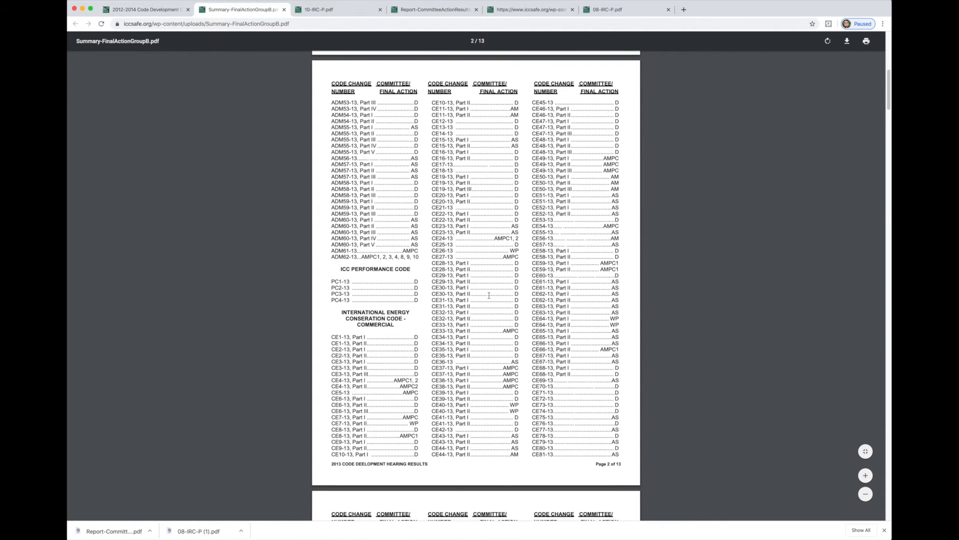
pyautogui.scroll(-3)
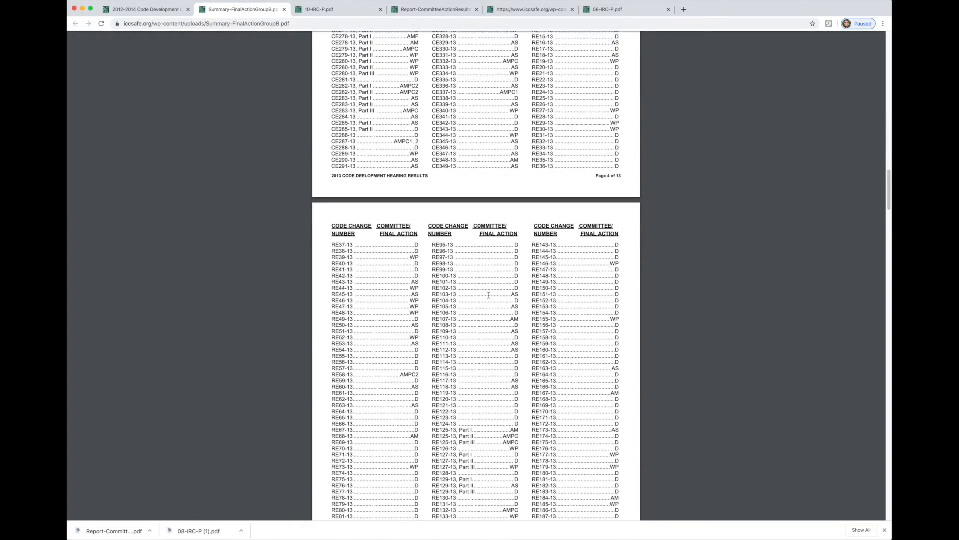
pyautogui.scroll(-3)
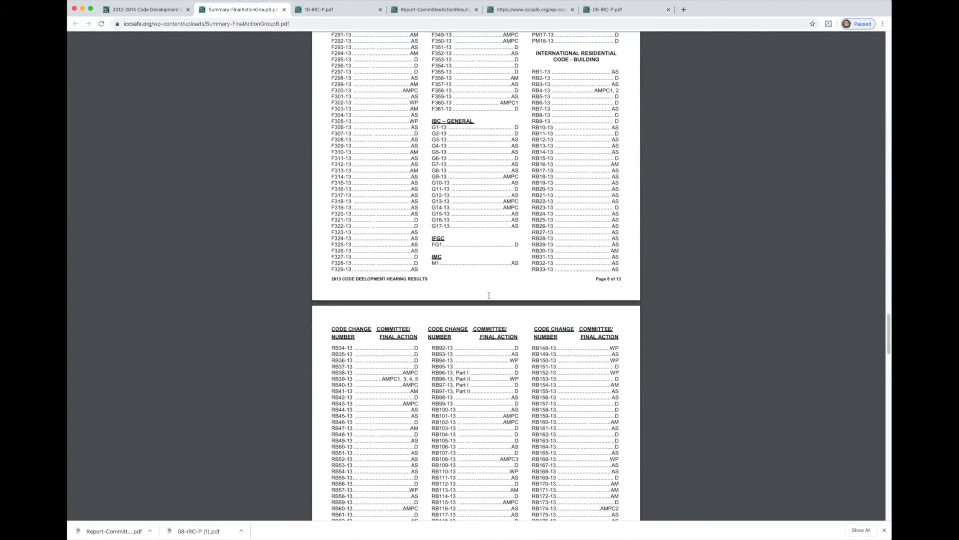
pyautogui.scroll(-3)
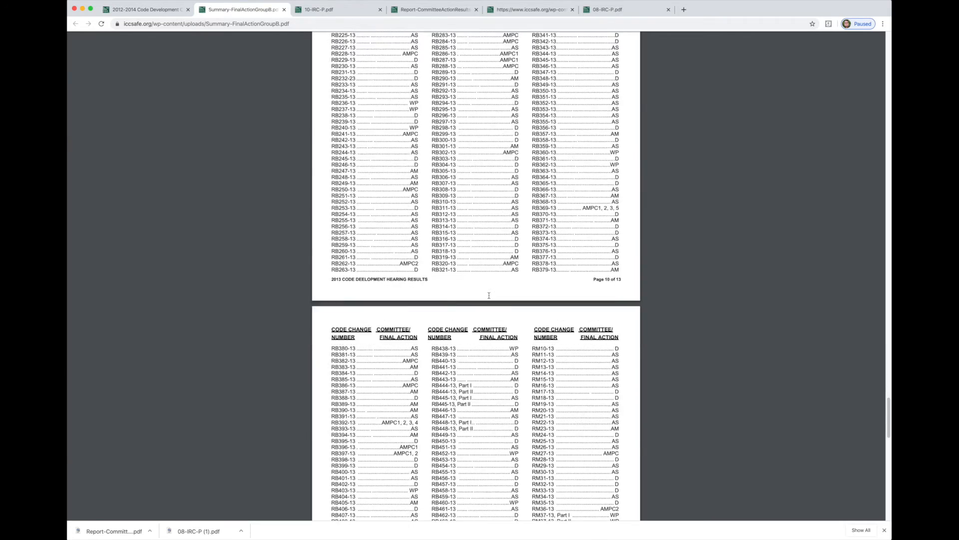
pyautogui.scroll(-3)
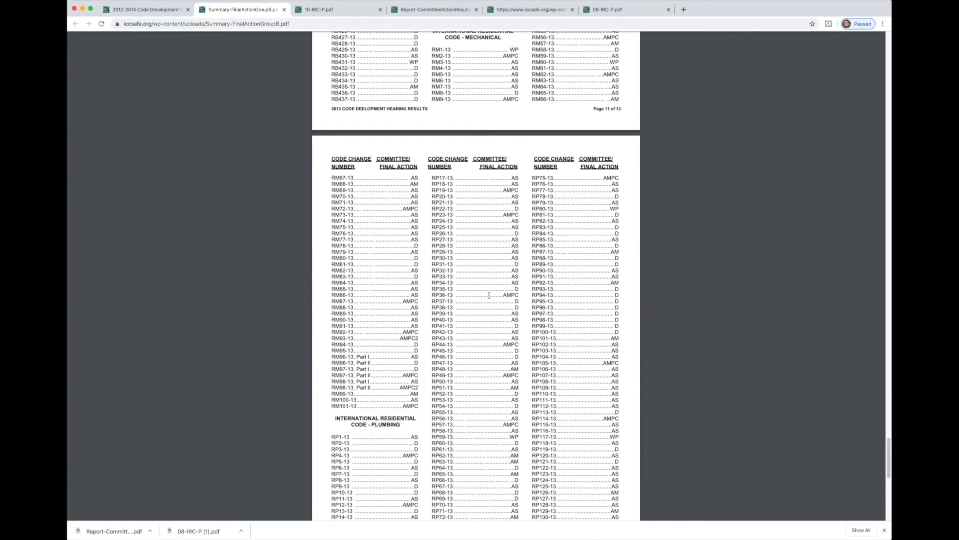
pyautogui.scroll(-3)
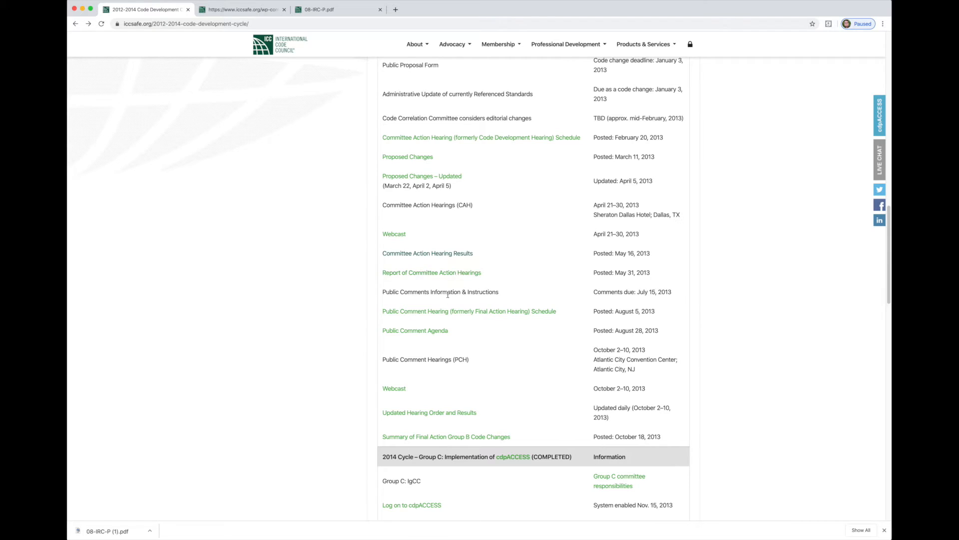
pyautogui.moveTo(431, 272)
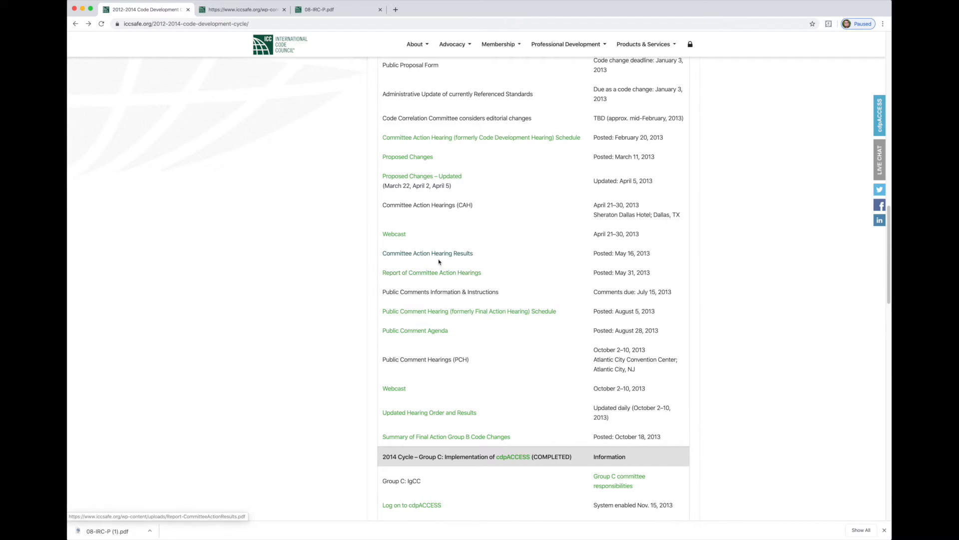
pyautogui.moveTo(432, 272)
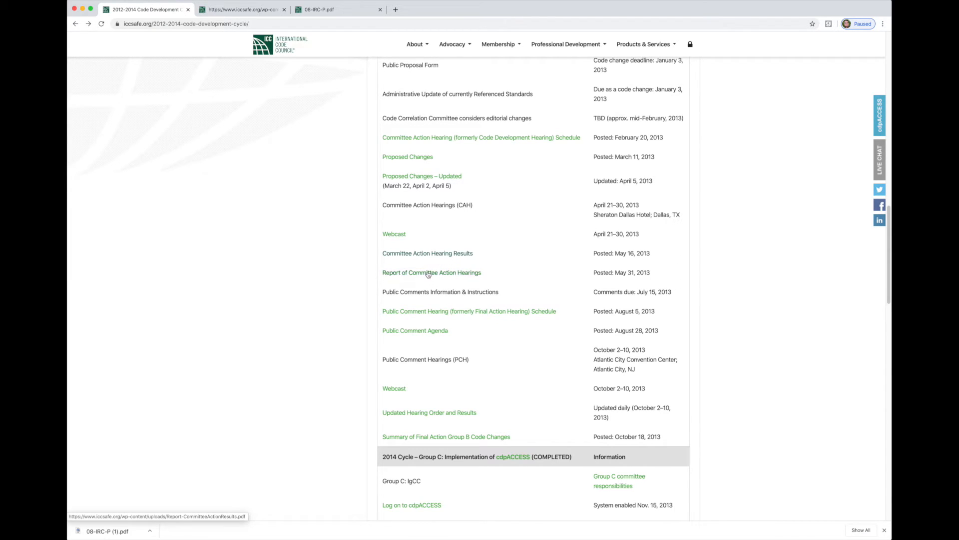
# - Open the Report of Committee Action Hearings PDF and download it
pyautogui.click(432, 271)
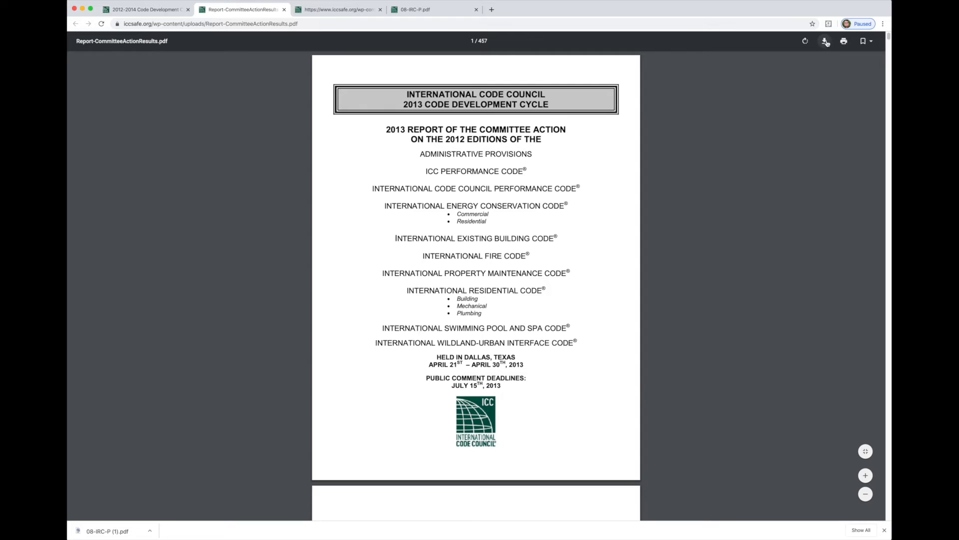
pyautogui.click(824, 41)
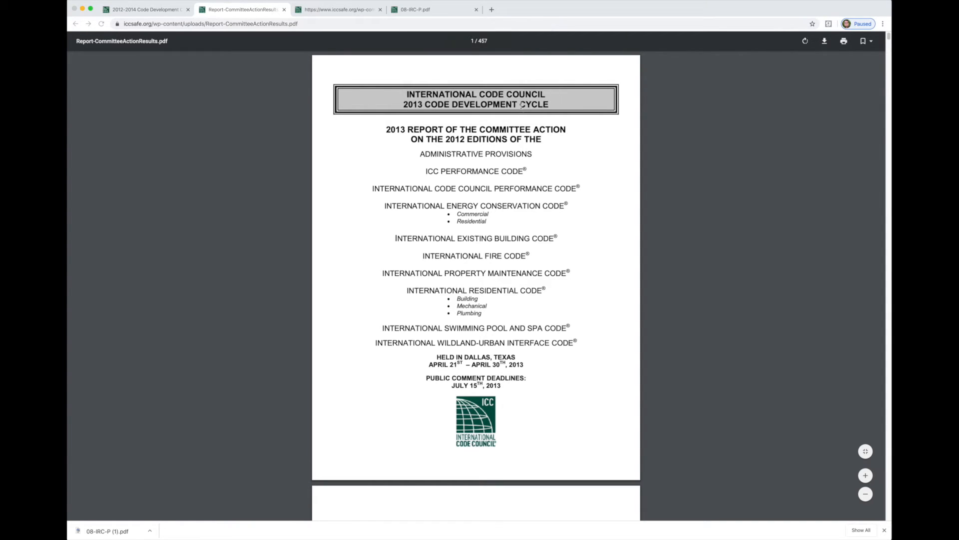
pyautogui.click(825, 41)
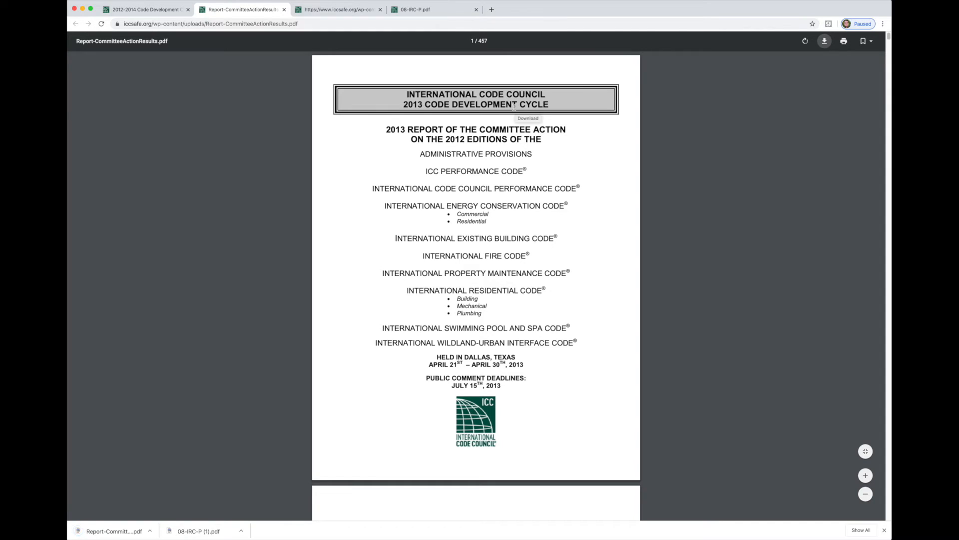
pyautogui.moveTo(214, 154)
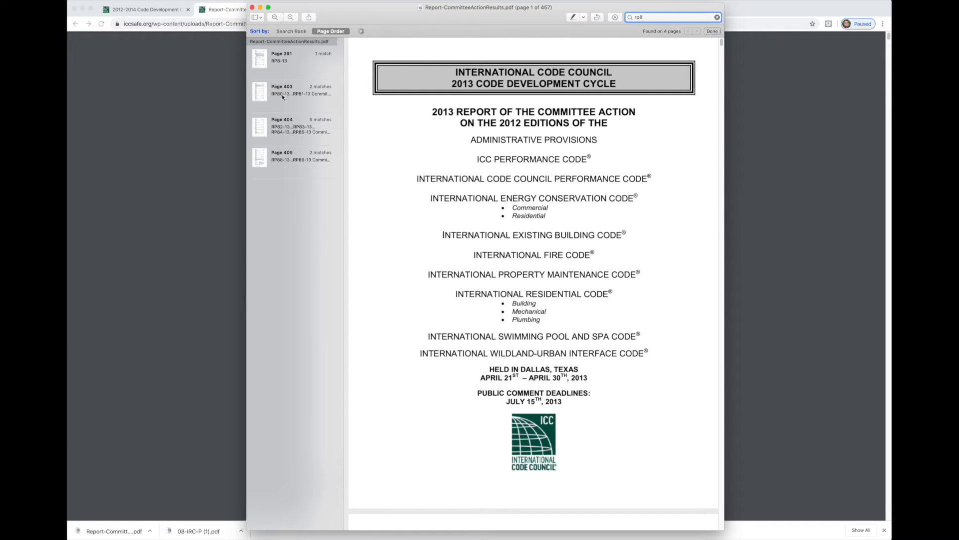
# - Show the page 391 RP8-13 result marked Approved as Submitted, then return to Chrome's cycle page
pyautogui.click(283, 57)
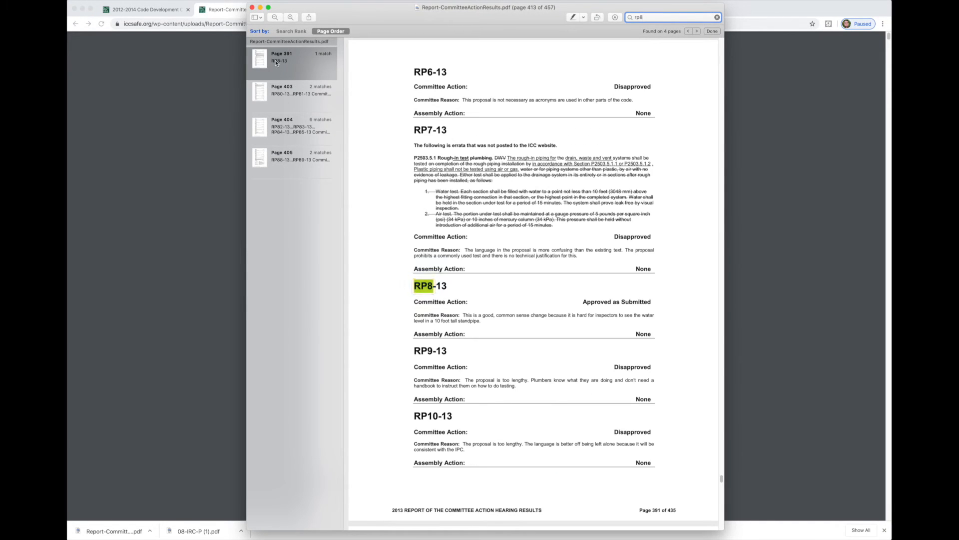
pyautogui.click(292, 60)
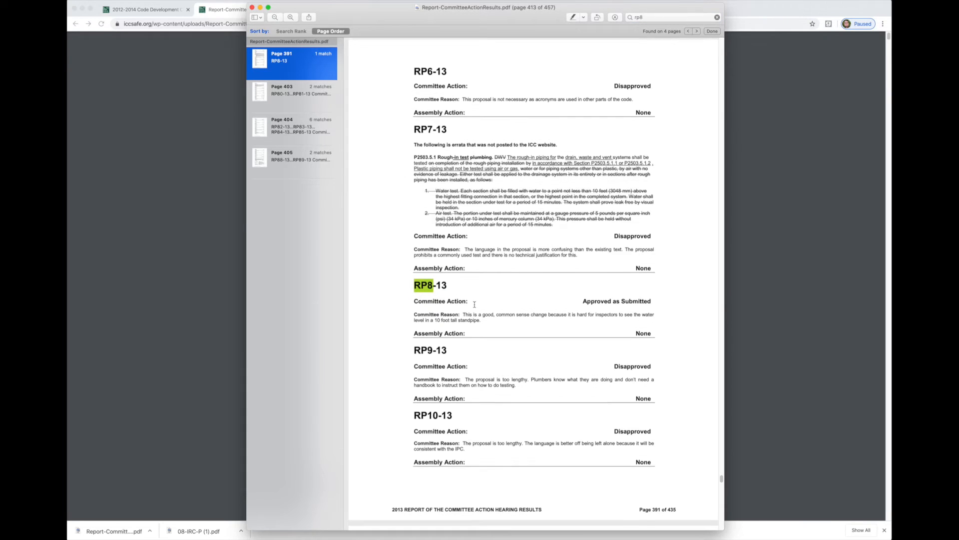
pyautogui.scroll(-3)
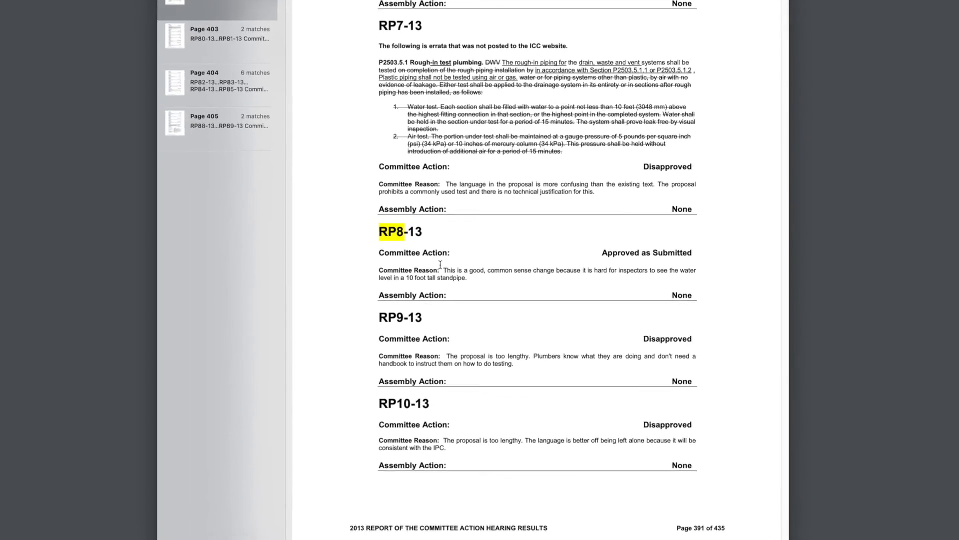
pyautogui.scroll(3)
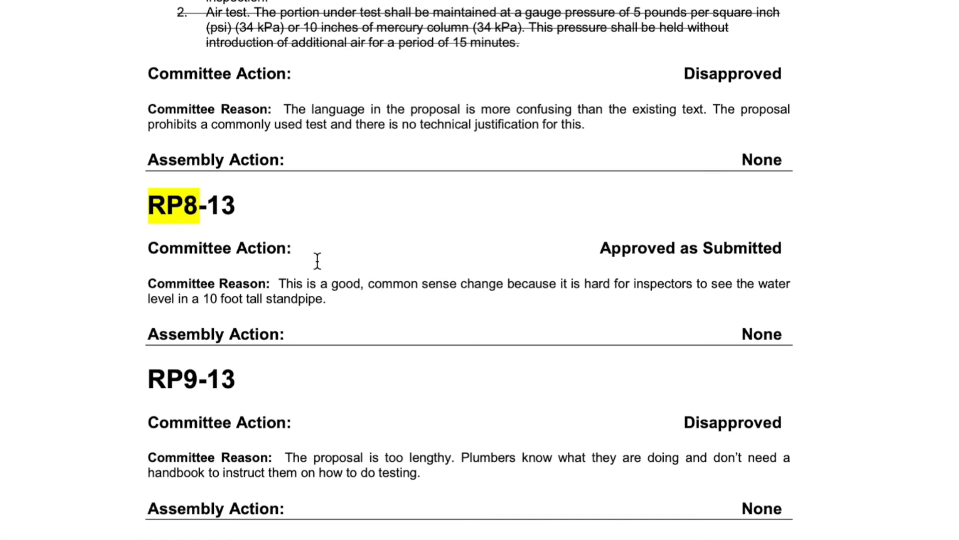
pyautogui.moveTo(343, 244)
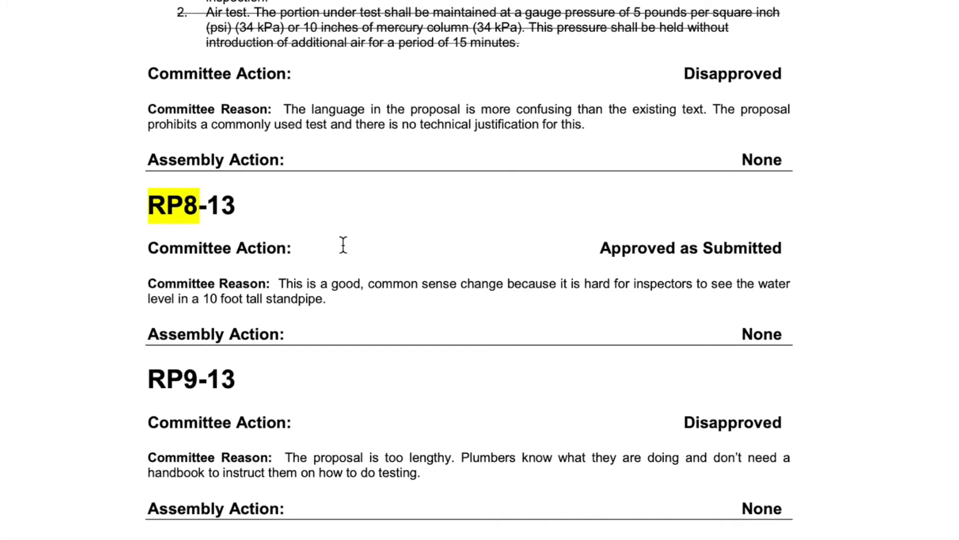
pyautogui.click(146, 9)
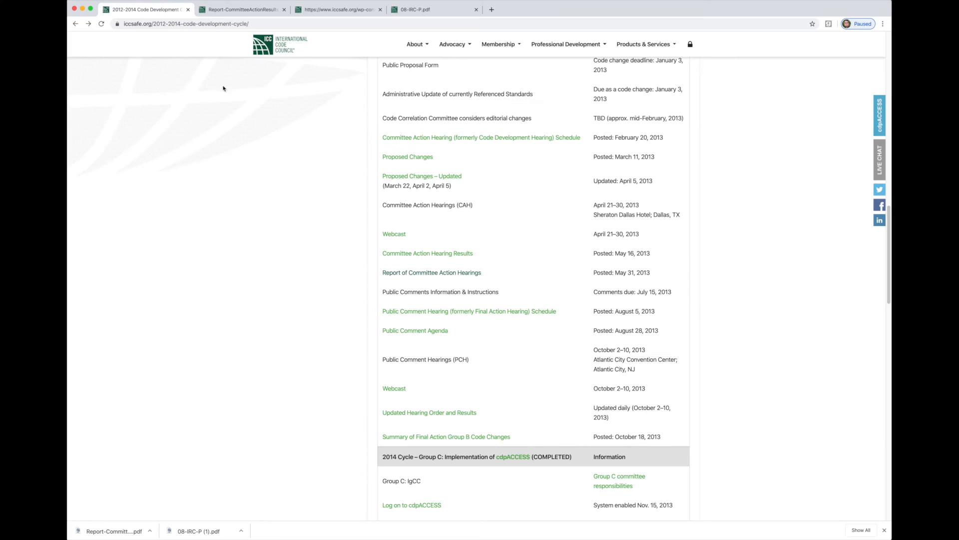
pyautogui.moveTo(422, 315)
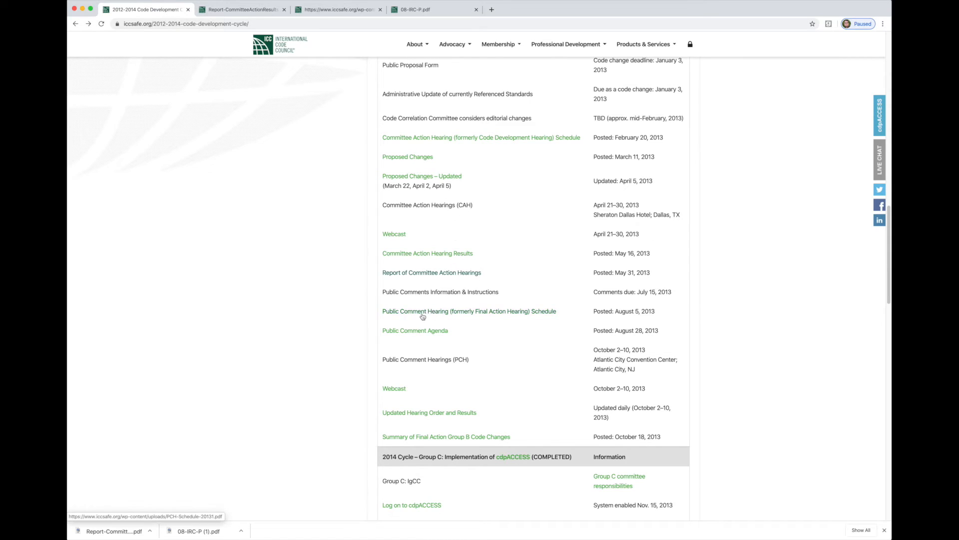
pyautogui.moveTo(427, 335)
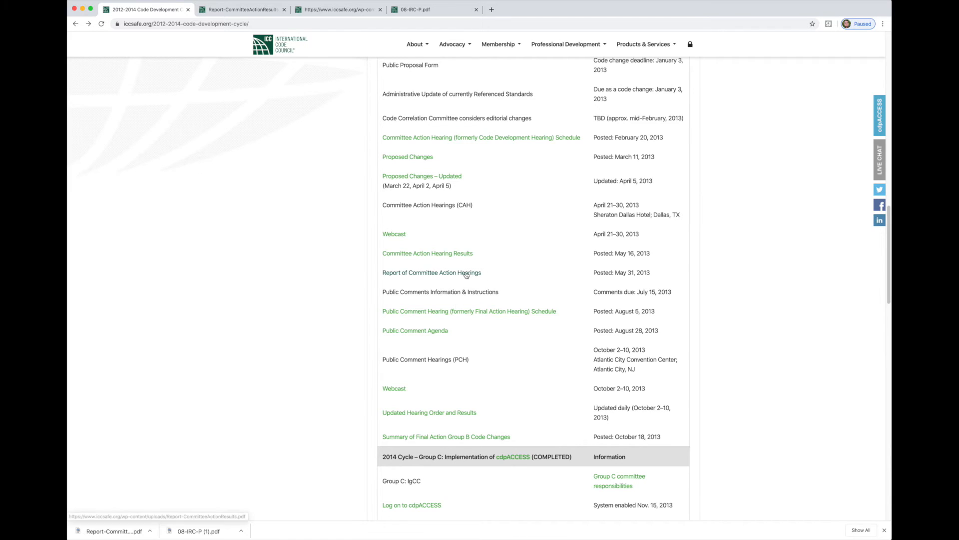
pyautogui.moveTo(439, 324)
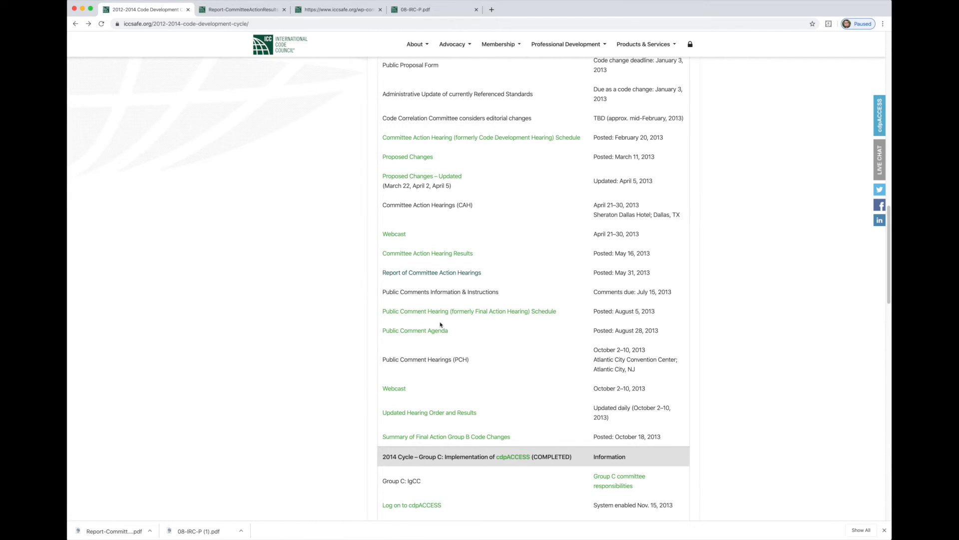
pyautogui.moveTo(415, 330)
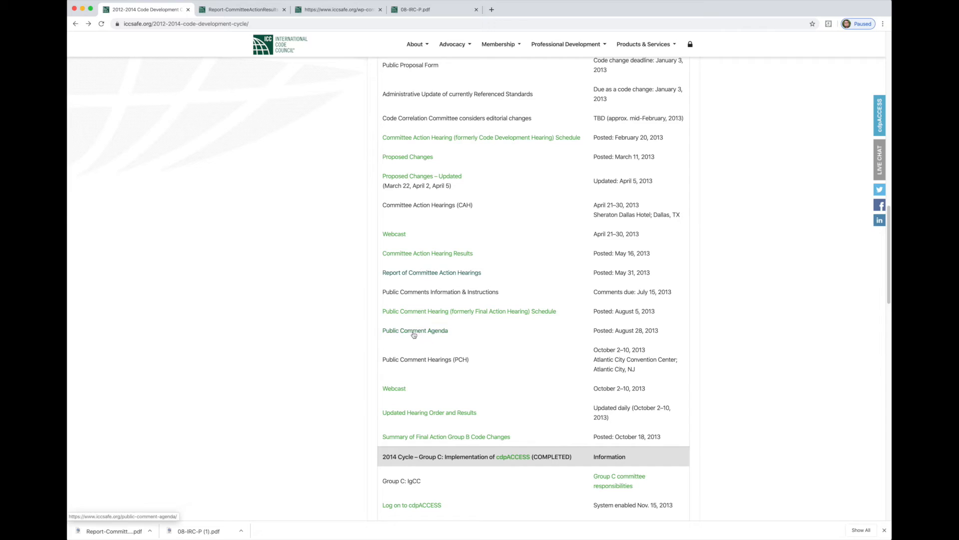
pyautogui.moveTo(429, 356)
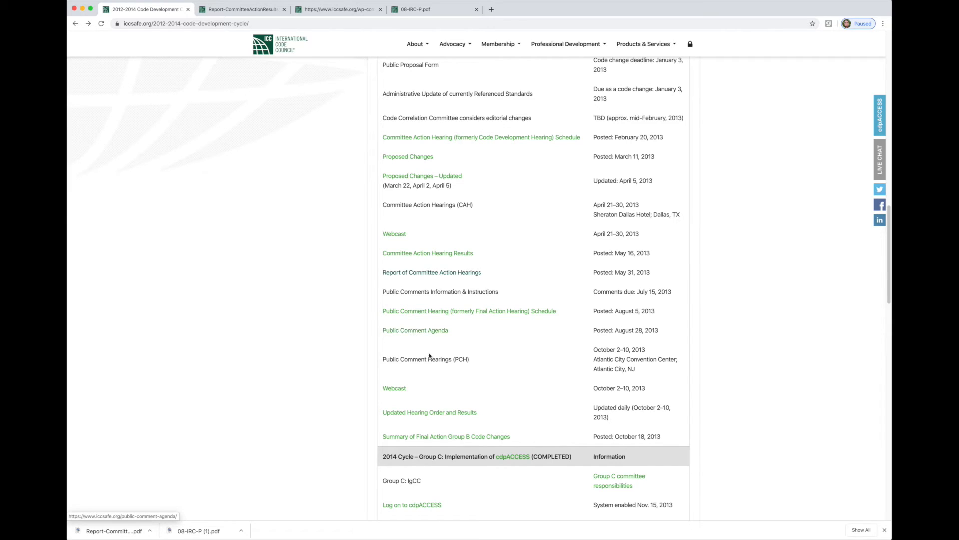
pyautogui.moveTo(416, 331)
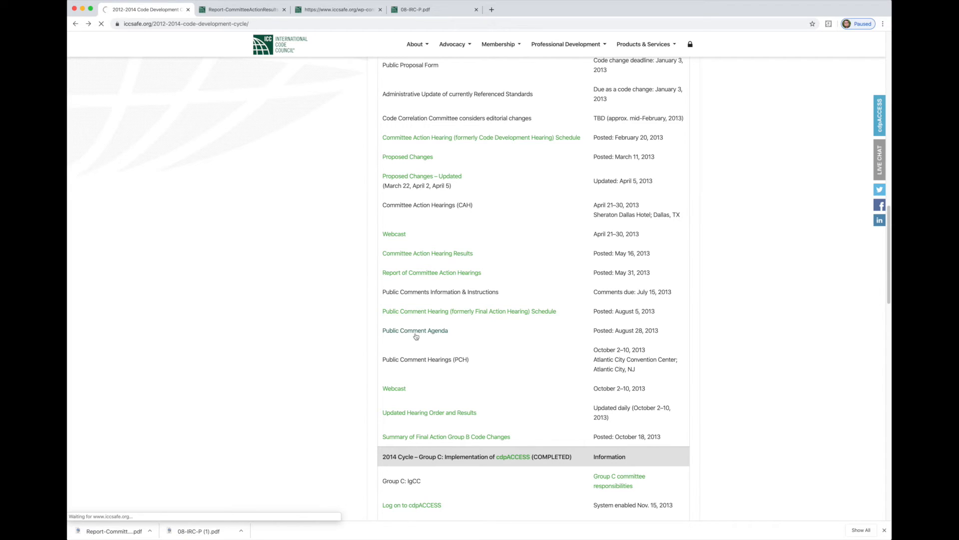
# - Go to the Public Comment Agenda page and review its table of 2013 agenda PDFs
pyautogui.click(414, 330)
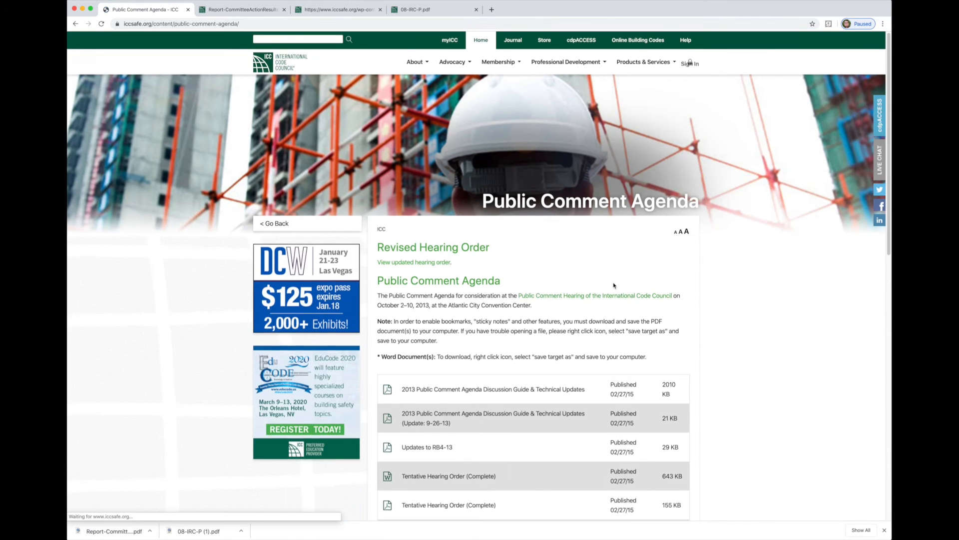
pyautogui.scroll(-3)
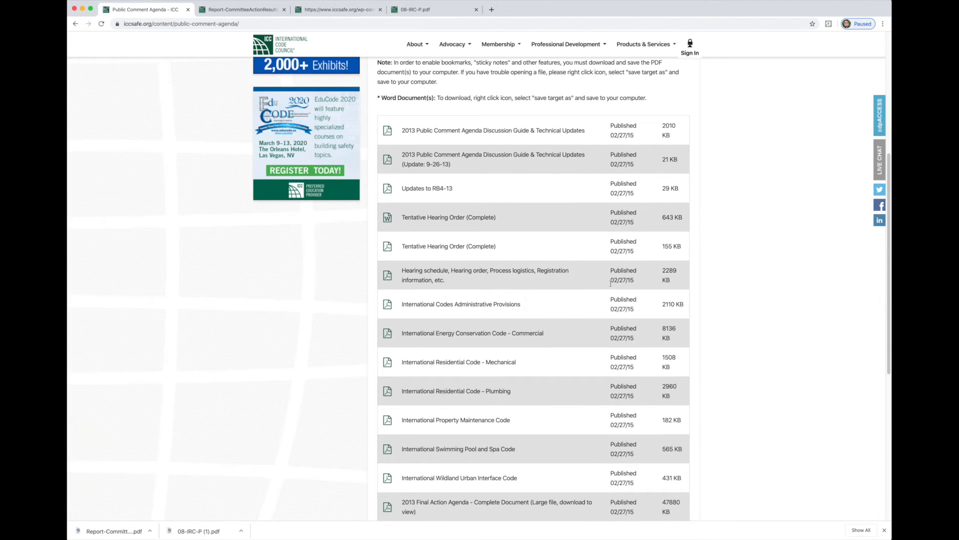
pyautogui.scroll(-3)
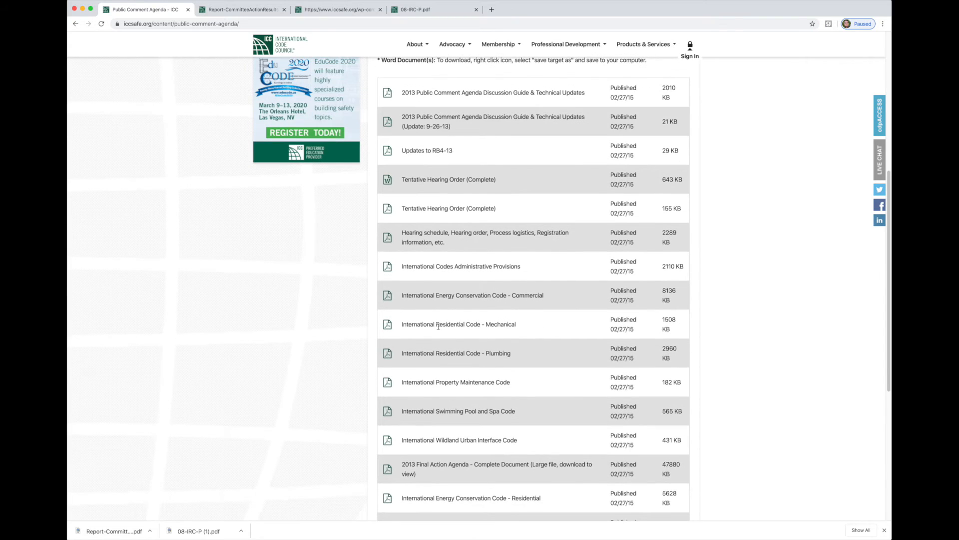
pyautogui.moveTo(501, 361)
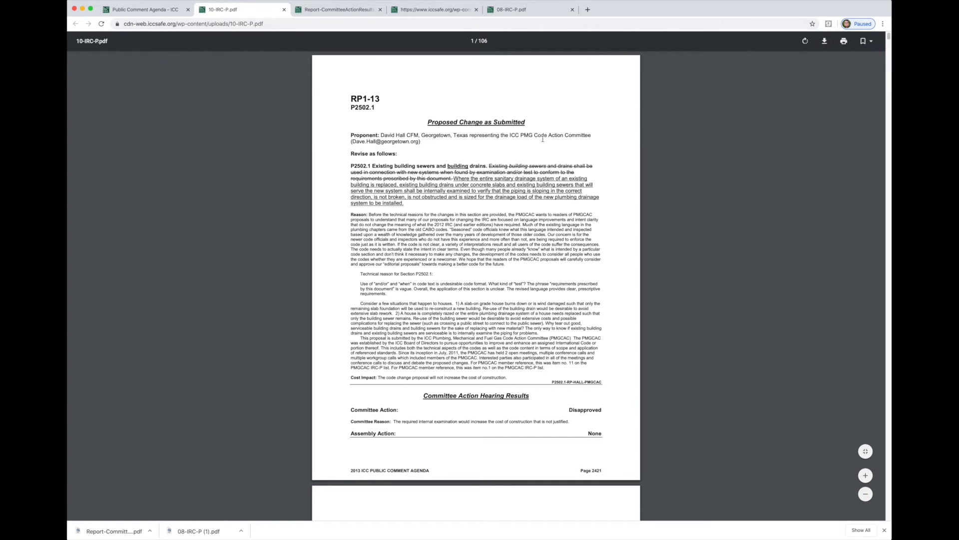
pyautogui.moveTo(513, 105)
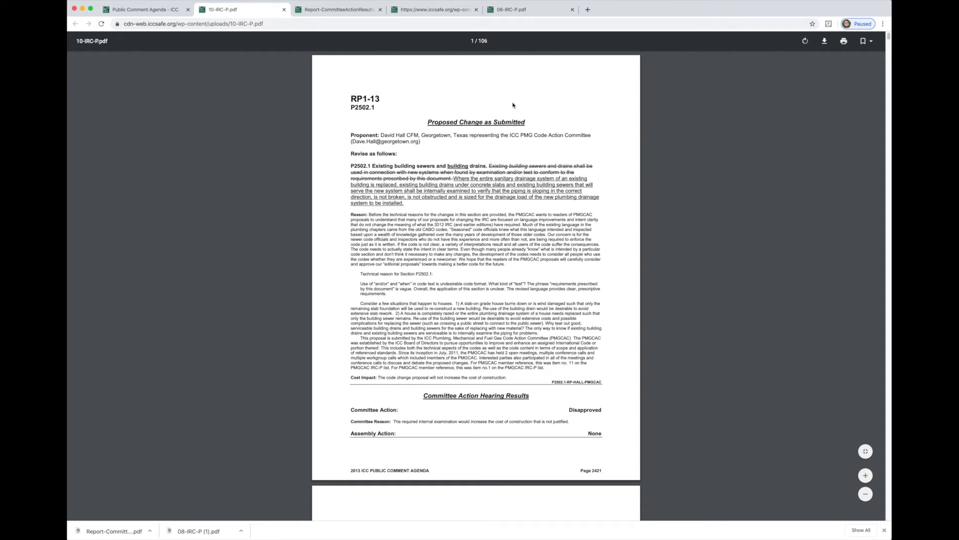
# - Scroll the 10-IRC-P.pdf to the RP8-13 P2503.5.1 heading on page 2434
pyautogui.scroll(-3)
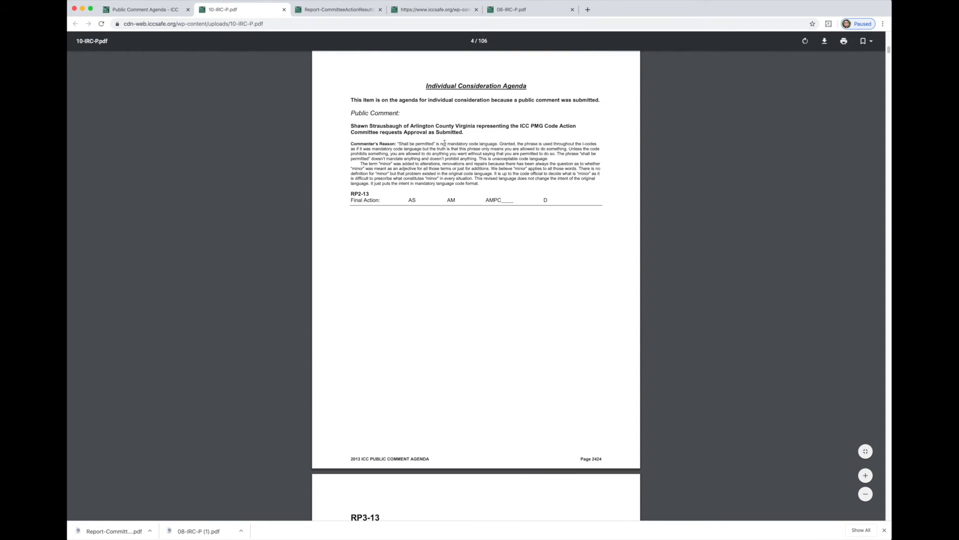
pyautogui.scroll(-3)
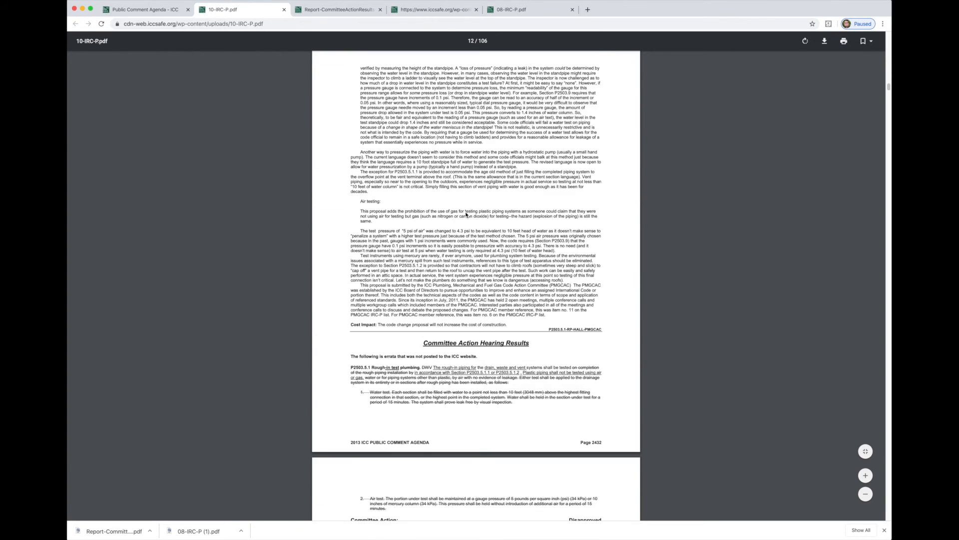
pyautogui.scroll(3)
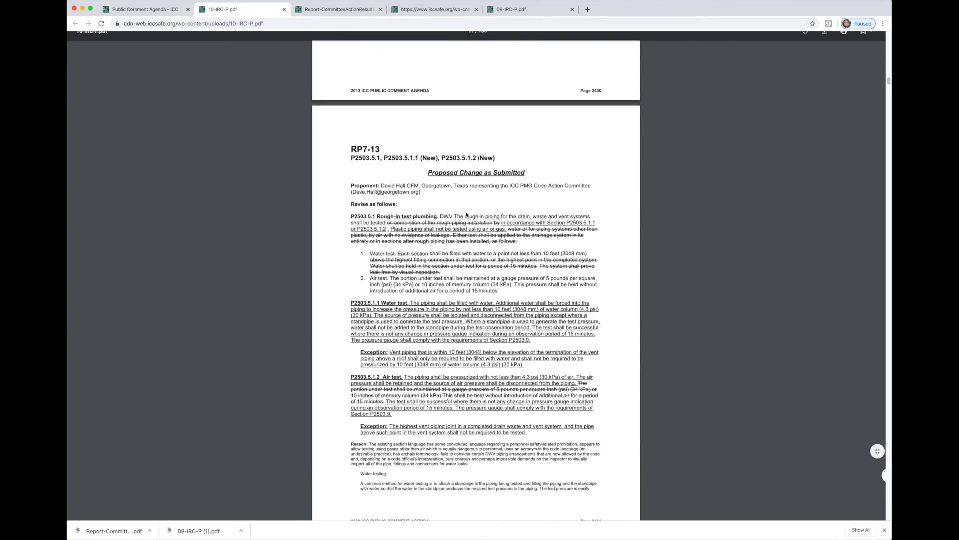
pyautogui.scroll(-3)
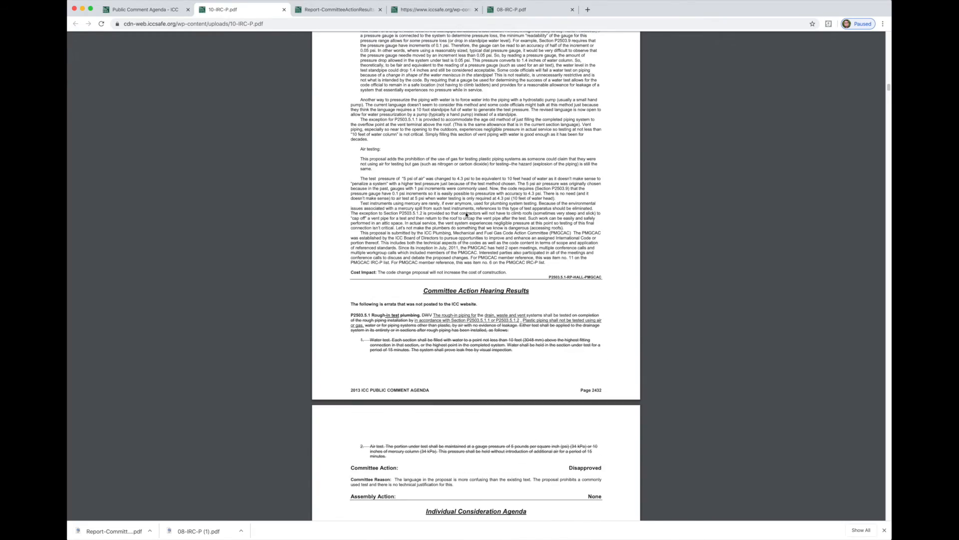
pyautogui.scroll(-3)
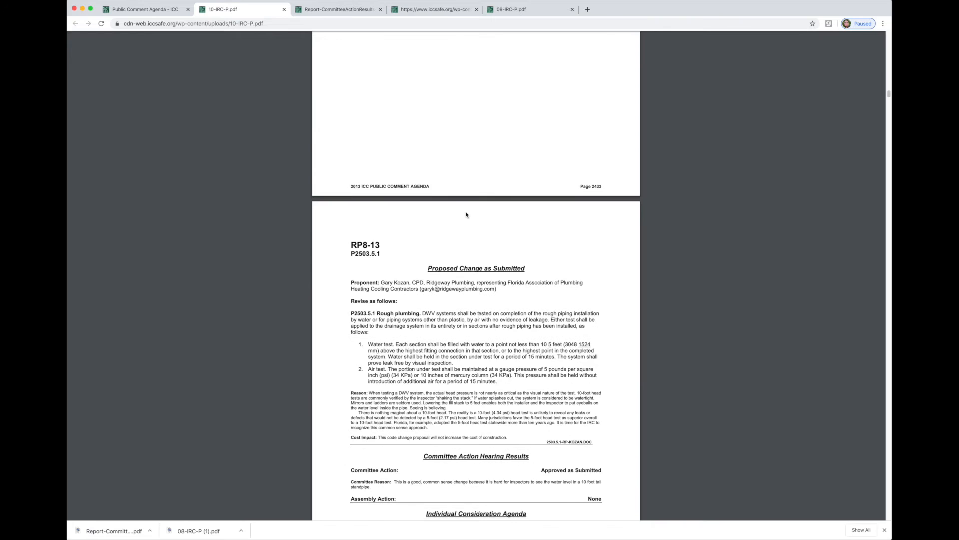
pyautogui.scroll(-3)
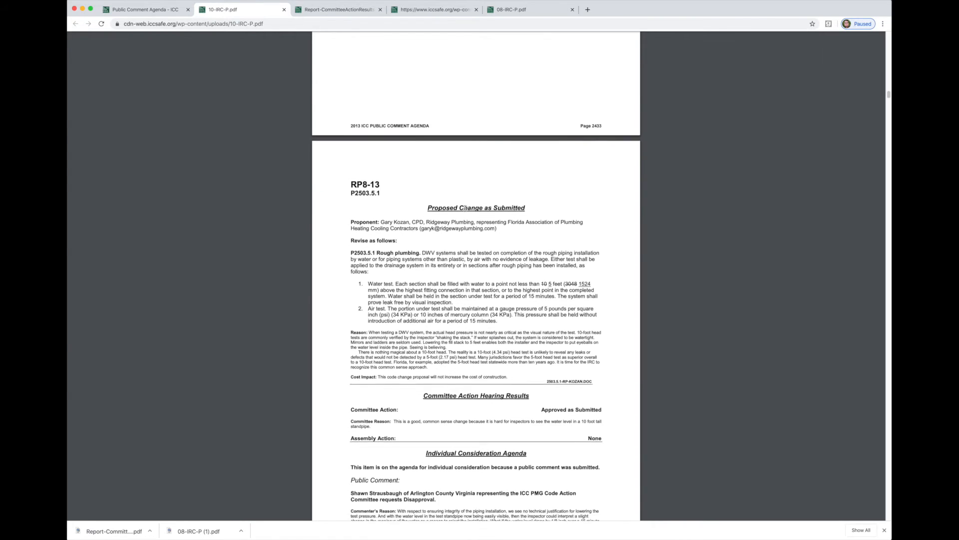
pyautogui.scroll(-3)
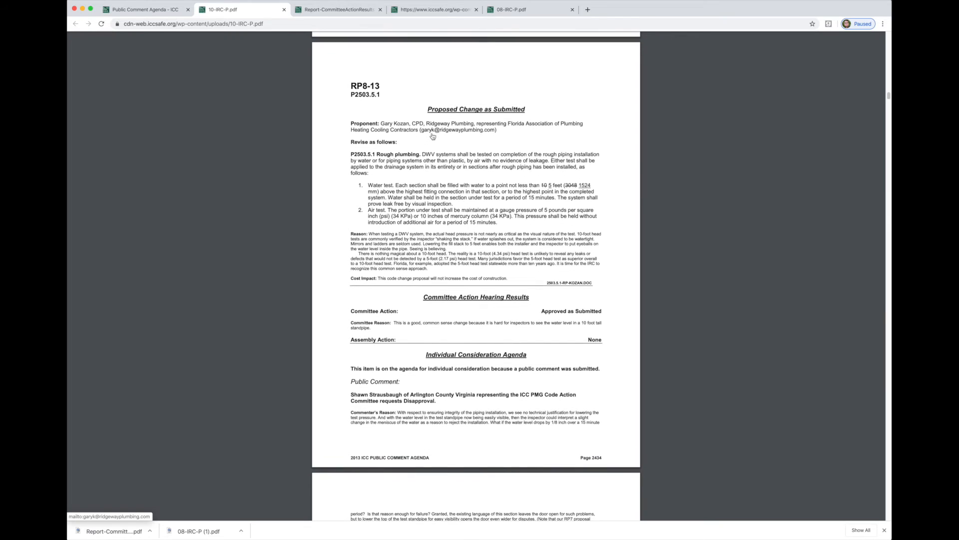
# - Scroll through RP8-13's Committee Action result and the Disapproval public comment to its blank Final Action line
pyautogui.scroll(3)
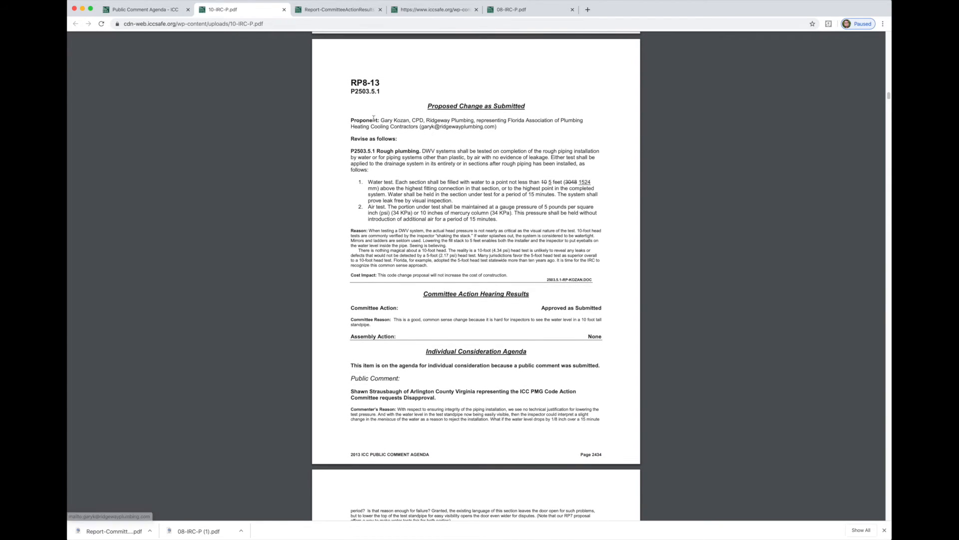
pyautogui.moveTo(352, 122)
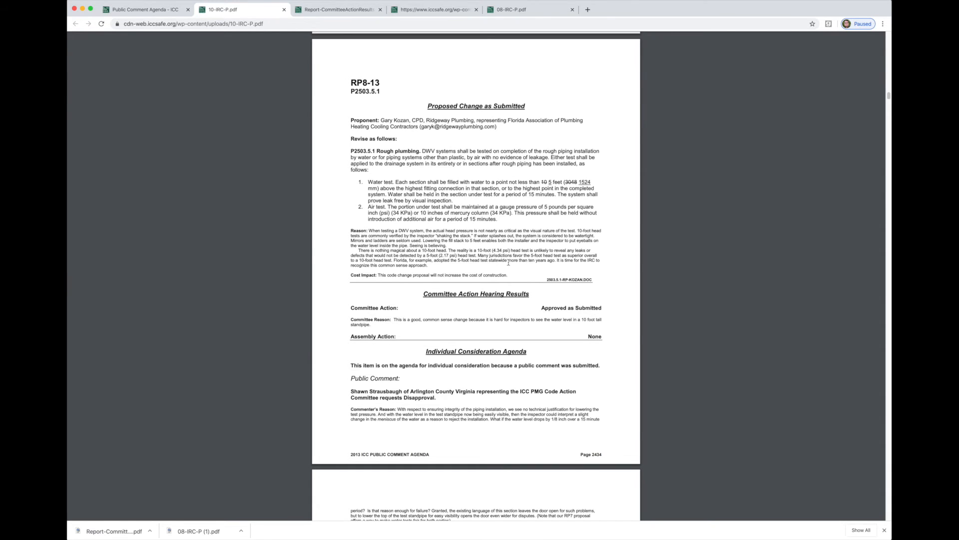
pyautogui.scroll(-3)
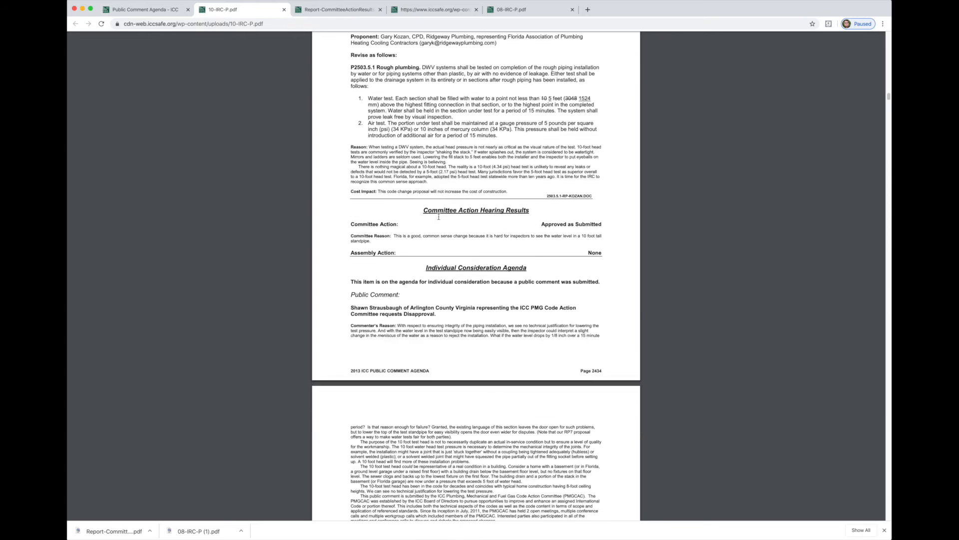
pyautogui.scroll(-3)
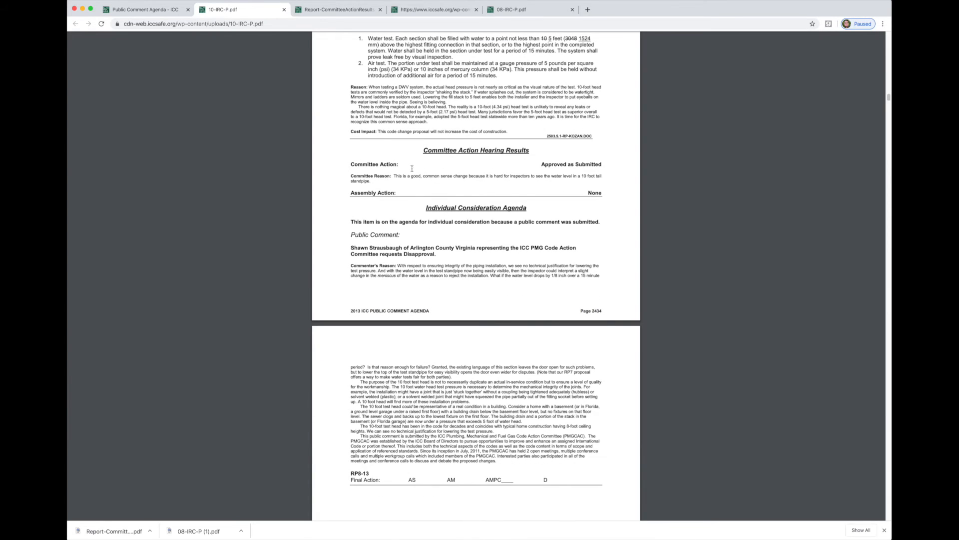
pyautogui.moveTo(505, 177)
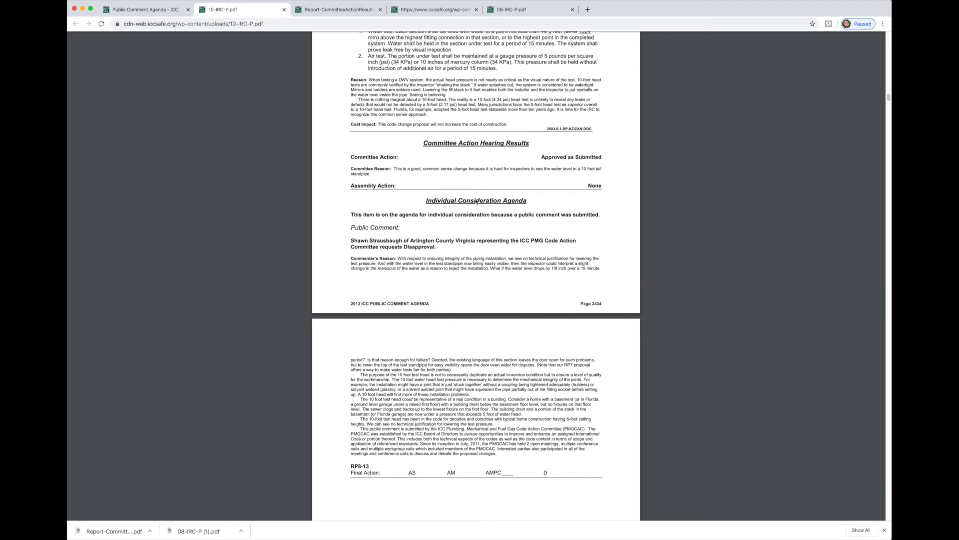
pyautogui.scroll(-3)
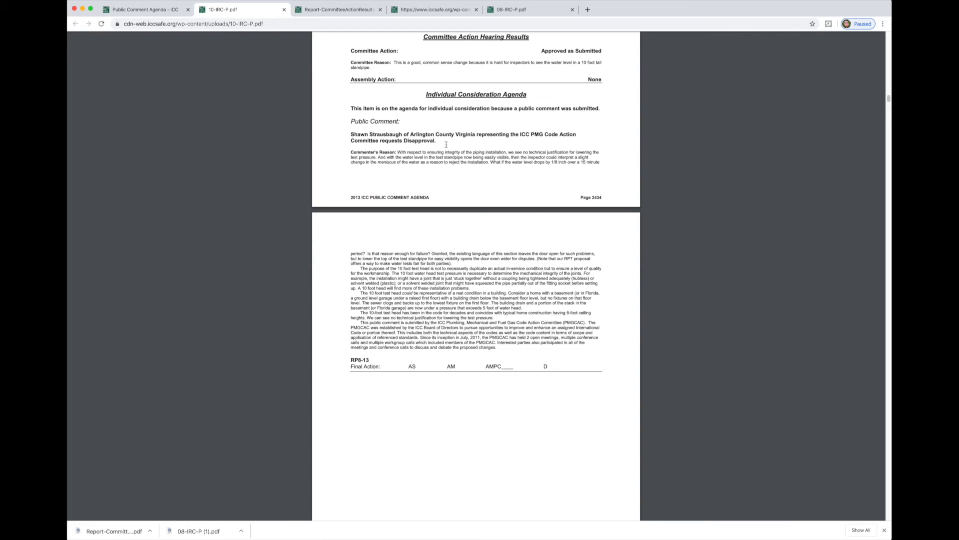
pyautogui.scroll(-3)
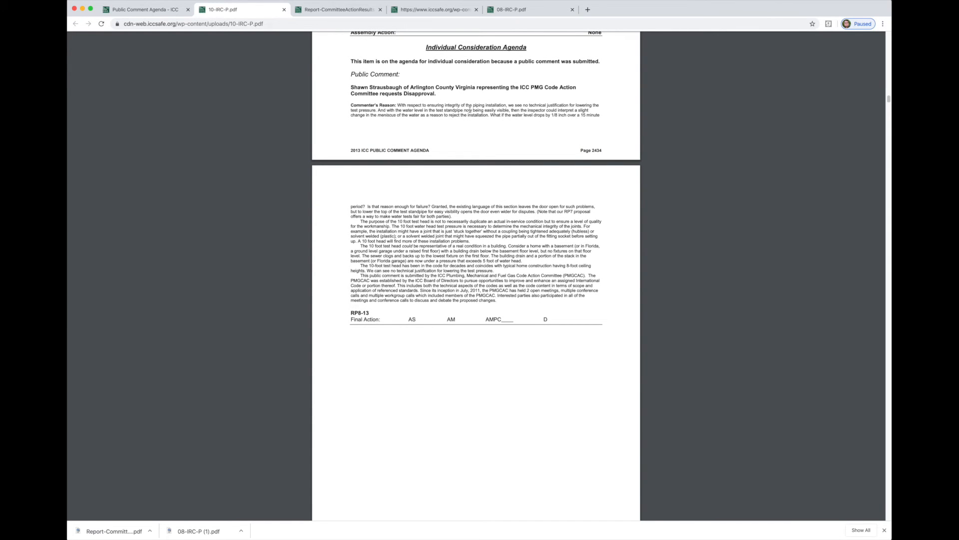
pyautogui.scroll(3)
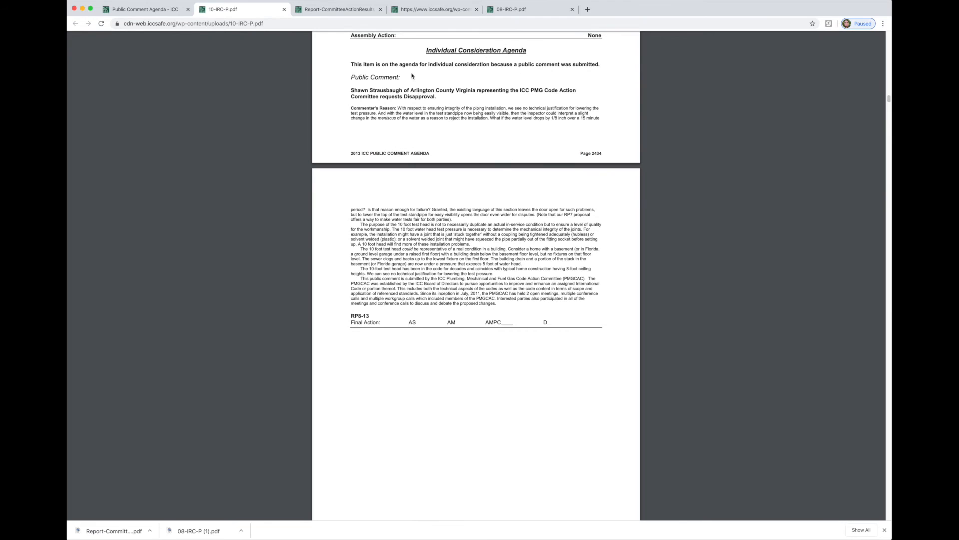
pyautogui.scroll(3)
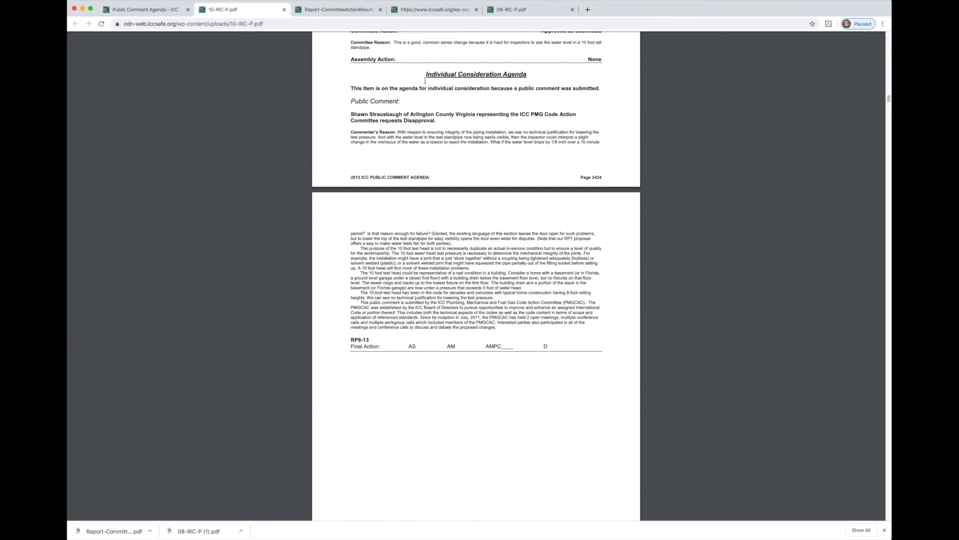
pyautogui.moveTo(511, 98)
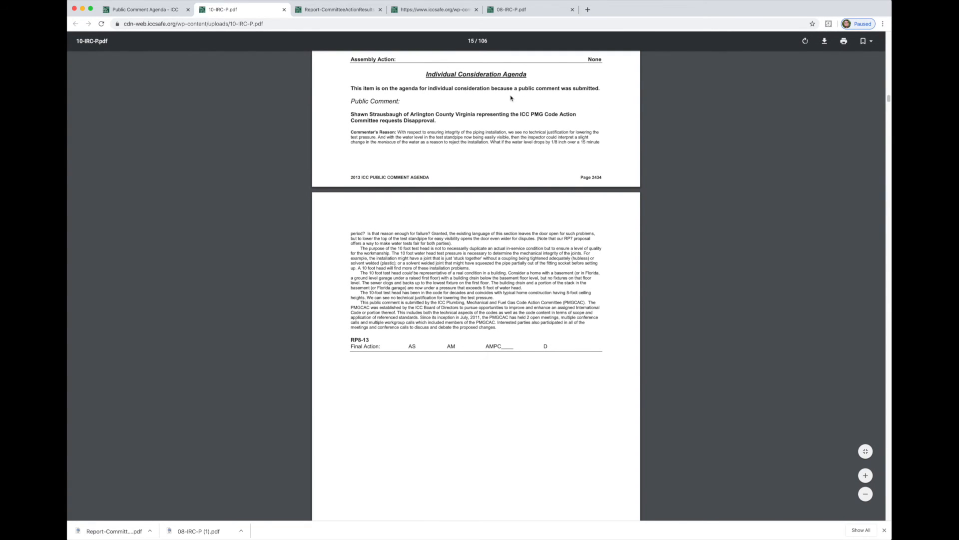
pyautogui.moveTo(383, 121)
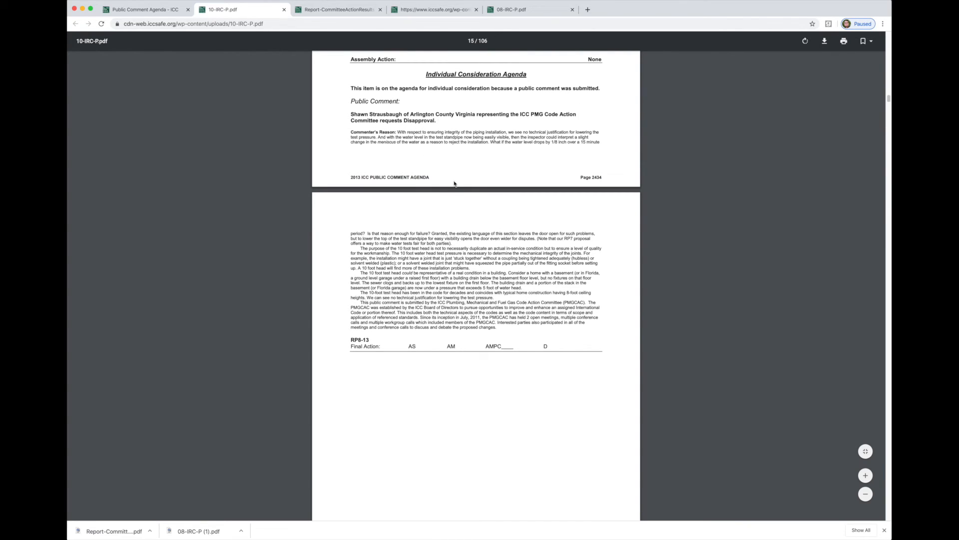
pyautogui.moveTo(608, 157)
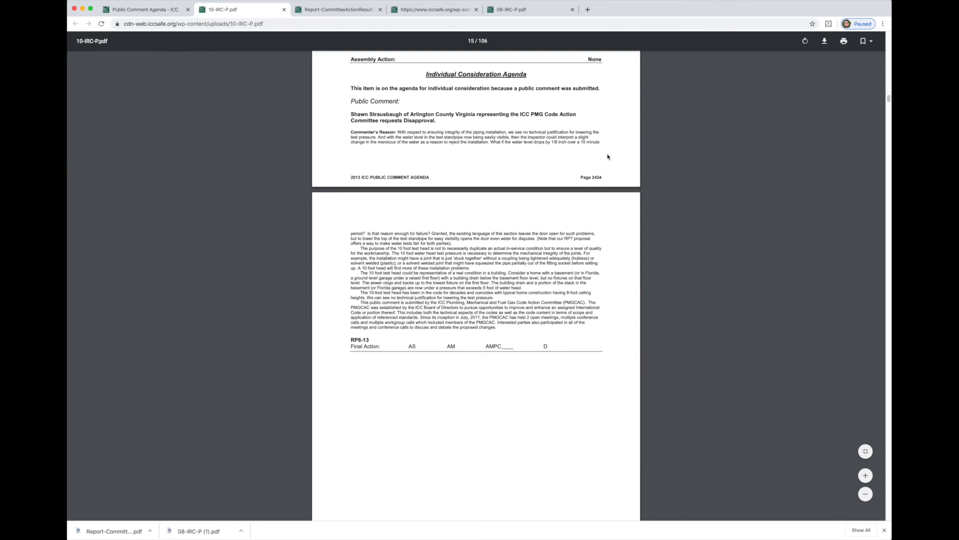
pyautogui.moveTo(613, 135)
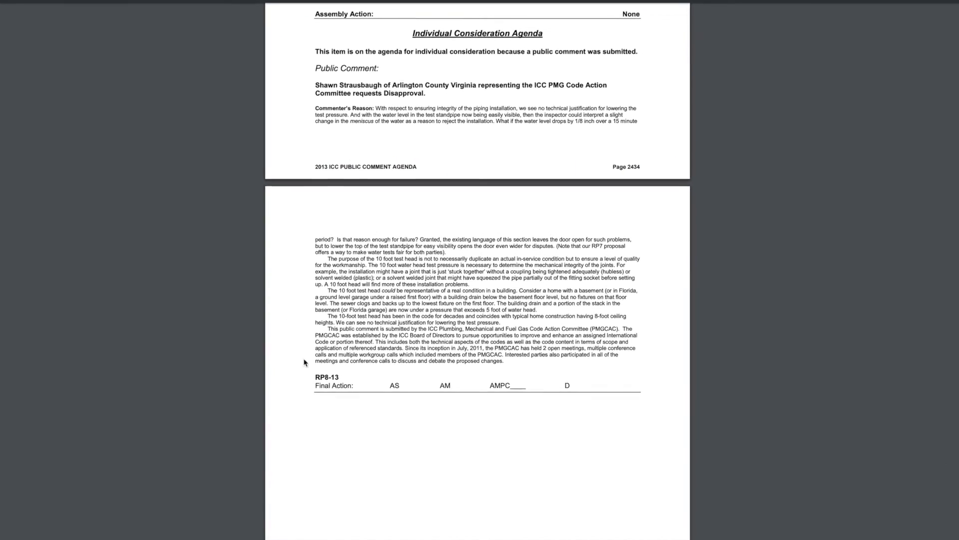
pyautogui.scroll(3)
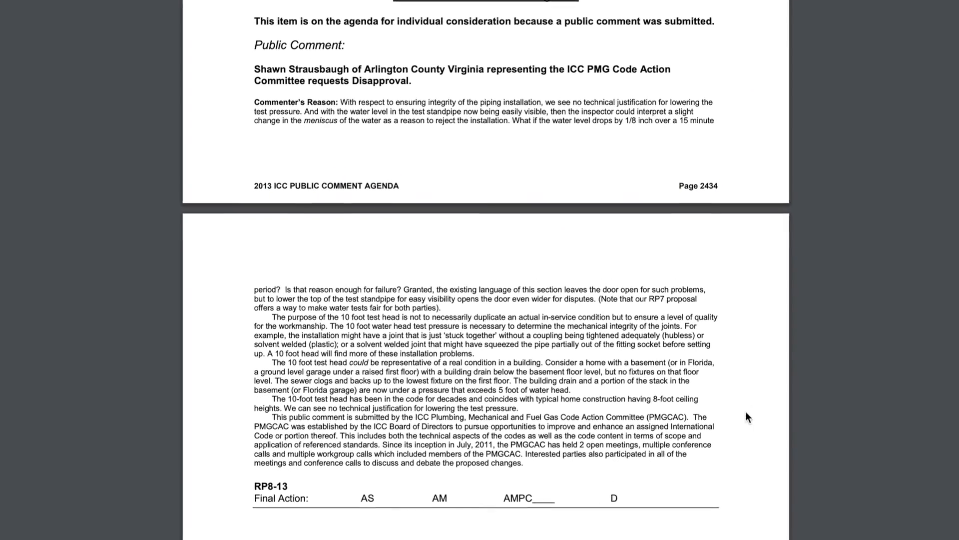
pyautogui.scroll(3)
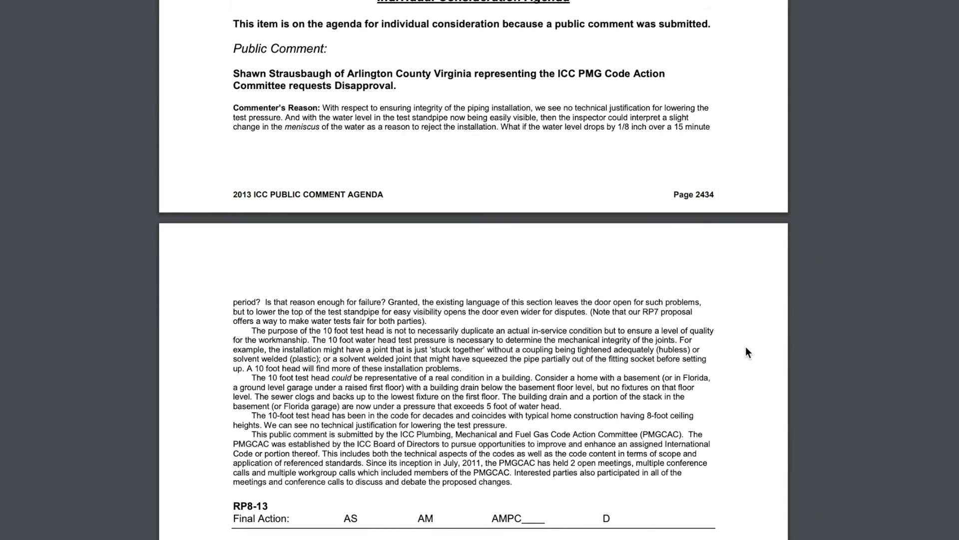
pyautogui.moveTo(784, 181)
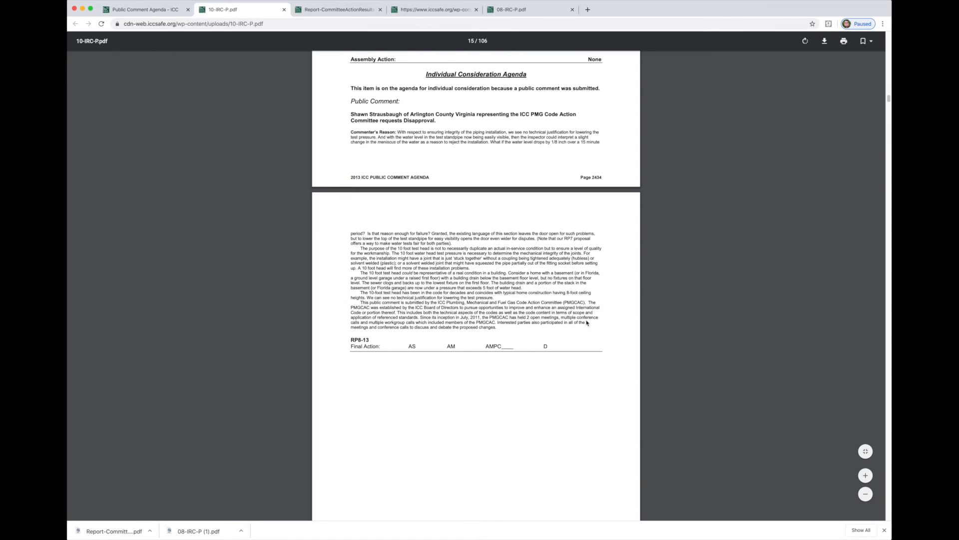
pyautogui.moveTo(409, 349)
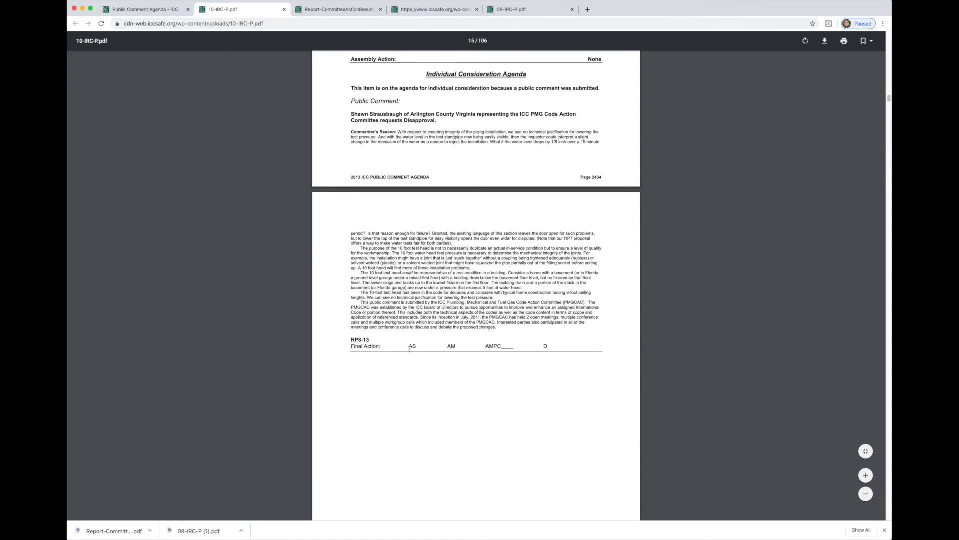
pyautogui.moveTo(495, 349)
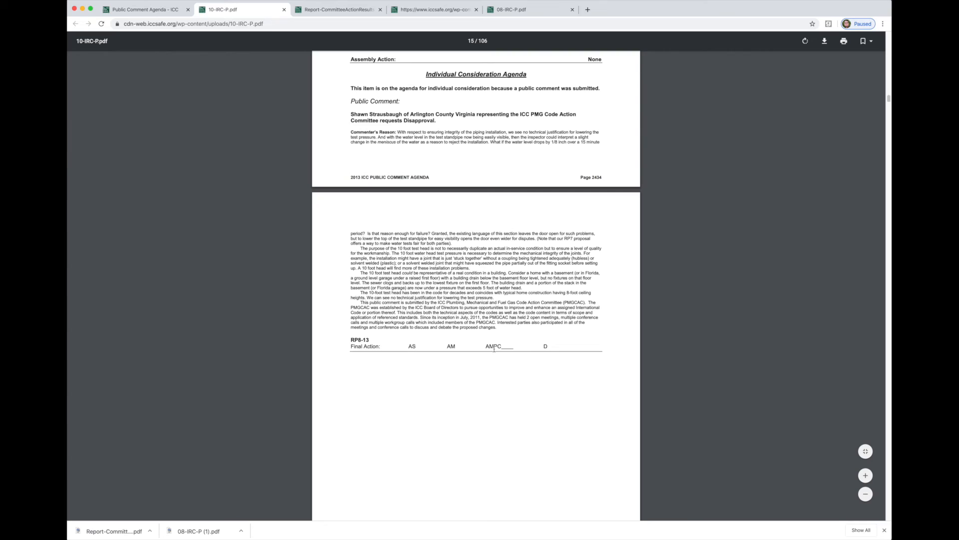
pyautogui.moveTo(546, 347)
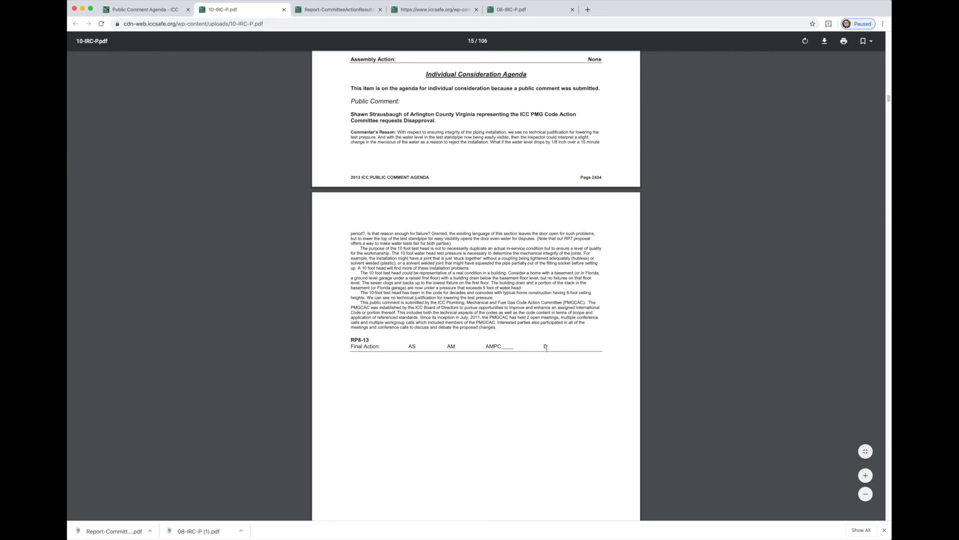
pyautogui.moveTo(259, 17)
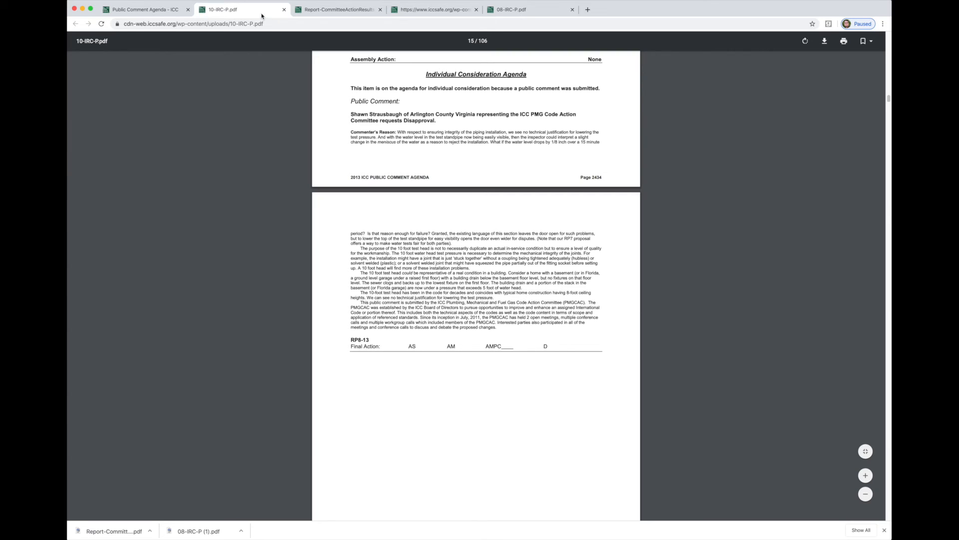